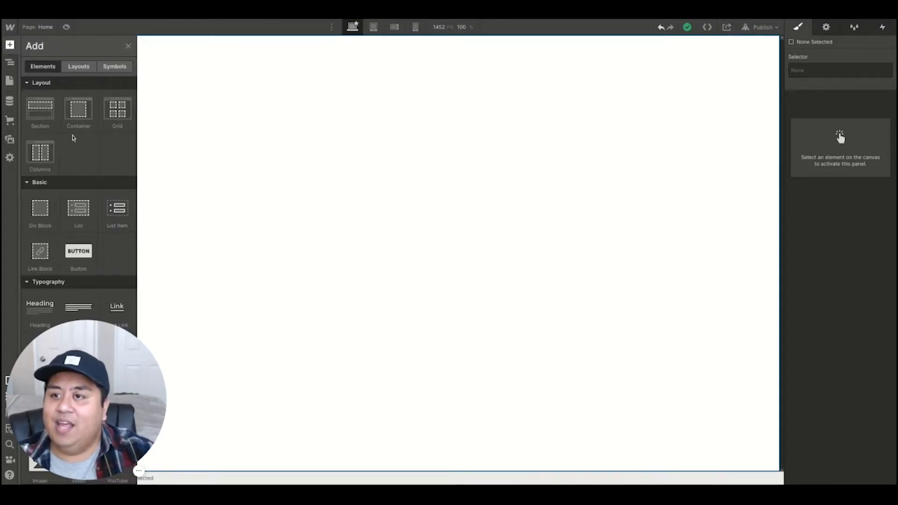
- Add a navbar with Home, About, Contact links, black background and 10px padding
scroll(down, 3)
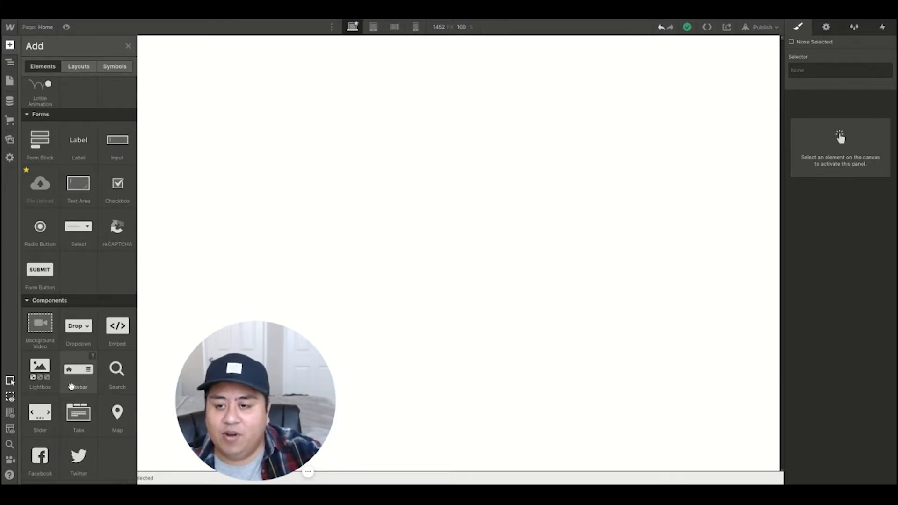
click(79, 369)
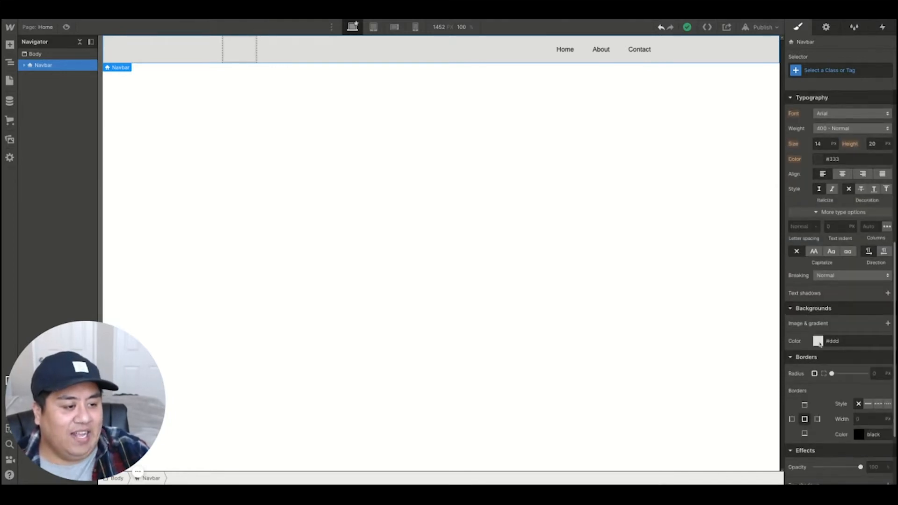
click(817, 341)
text(Navbar)
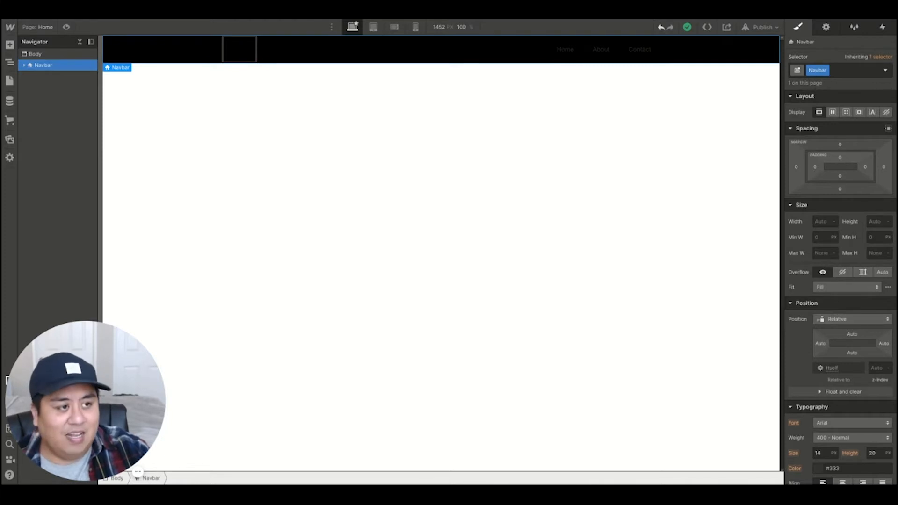
click(840, 158)
text(10)
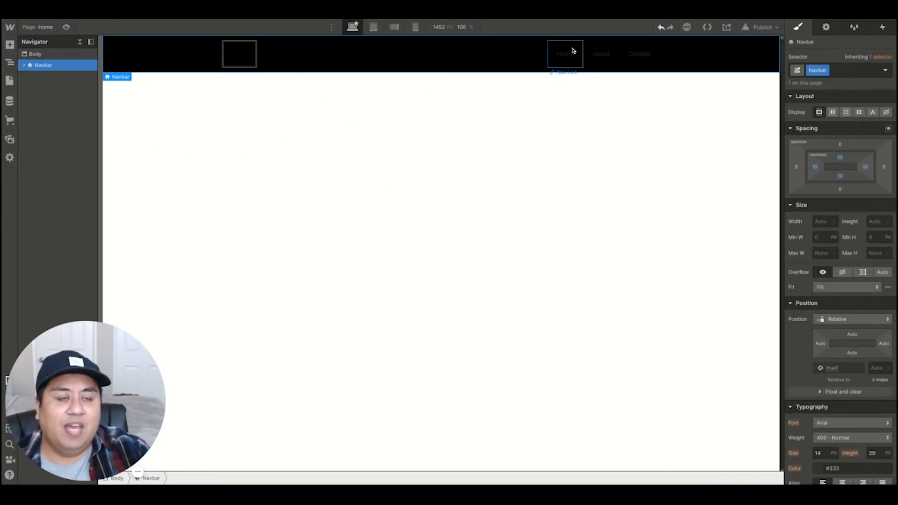
mouse_move(575, 59)
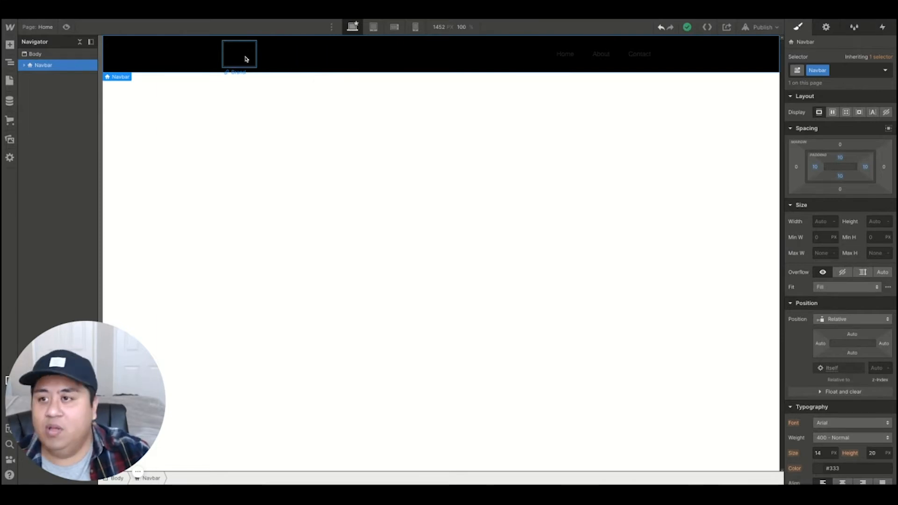
- Place church-logo.png in the navbar brand area and set its width to 175px
click(10, 140)
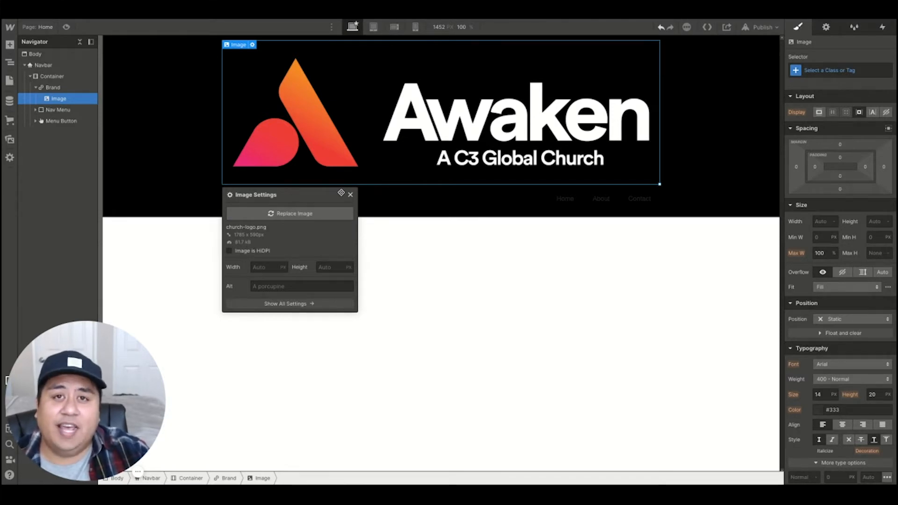
mouse_move(470, 157)
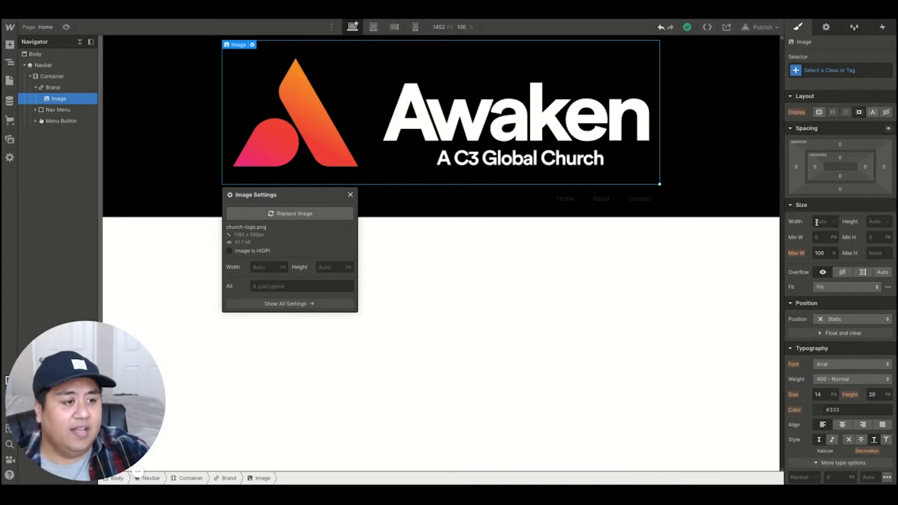
click(825, 221)
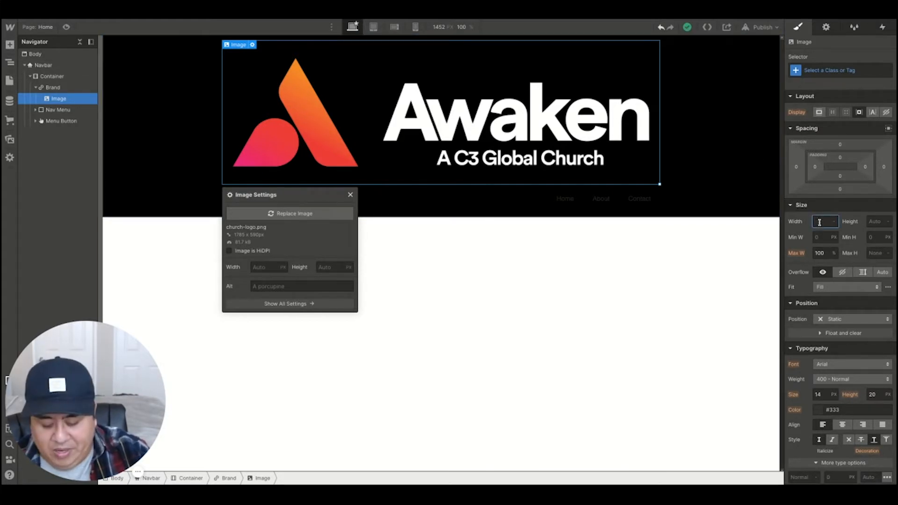
text(1)
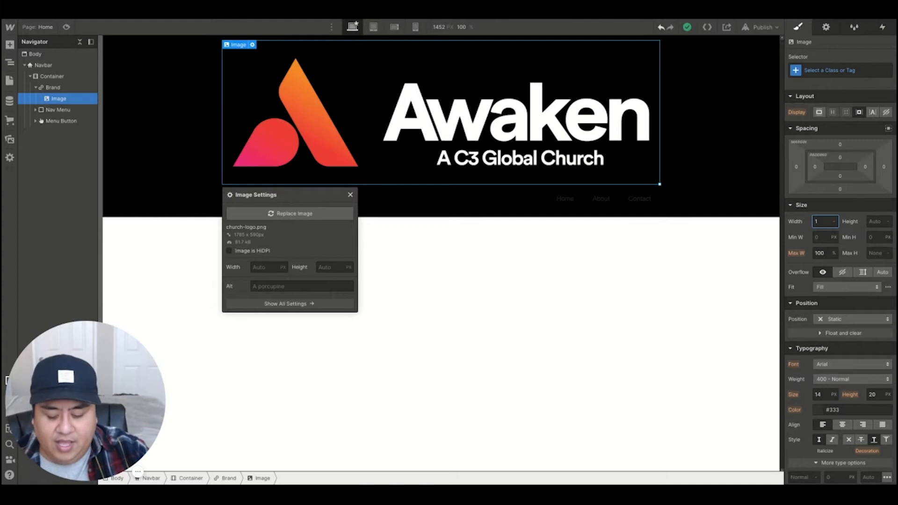
text(25PX)
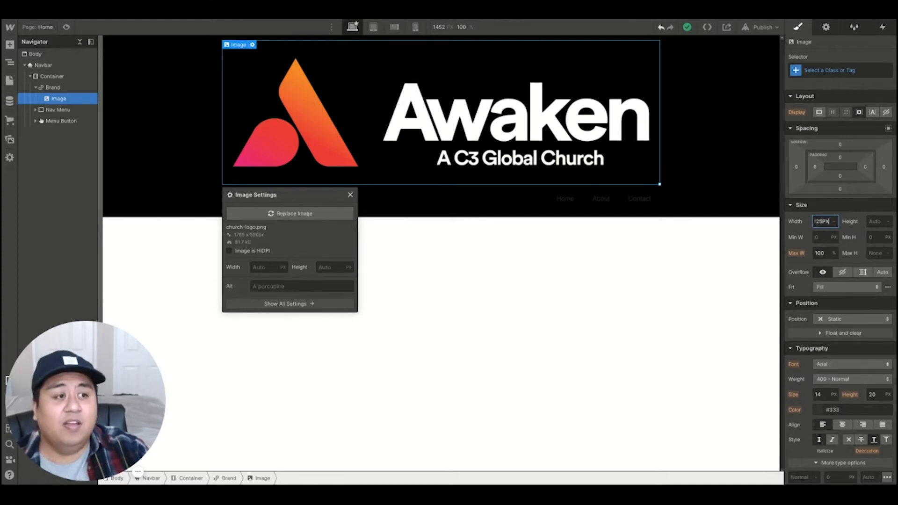
text(125)
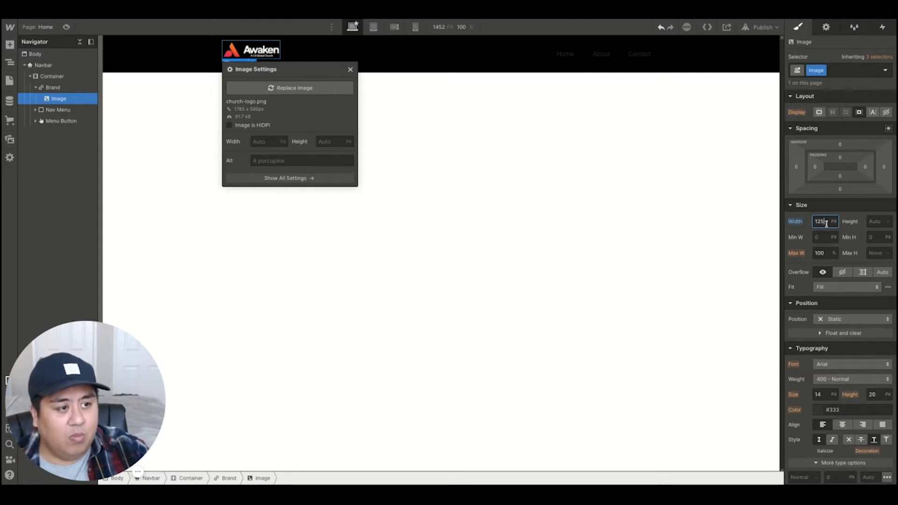
text(175)
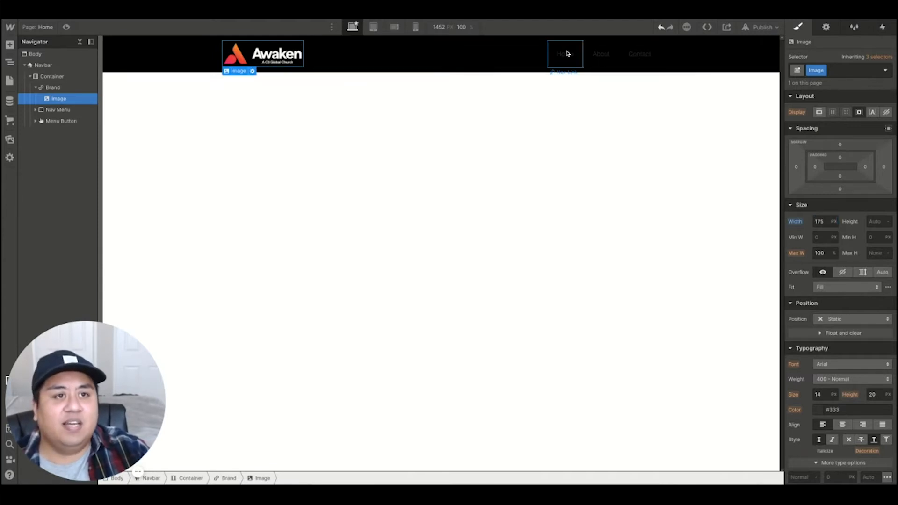
- Create a nav-link class on the Home link and apply it to the other links
click(564, 54)
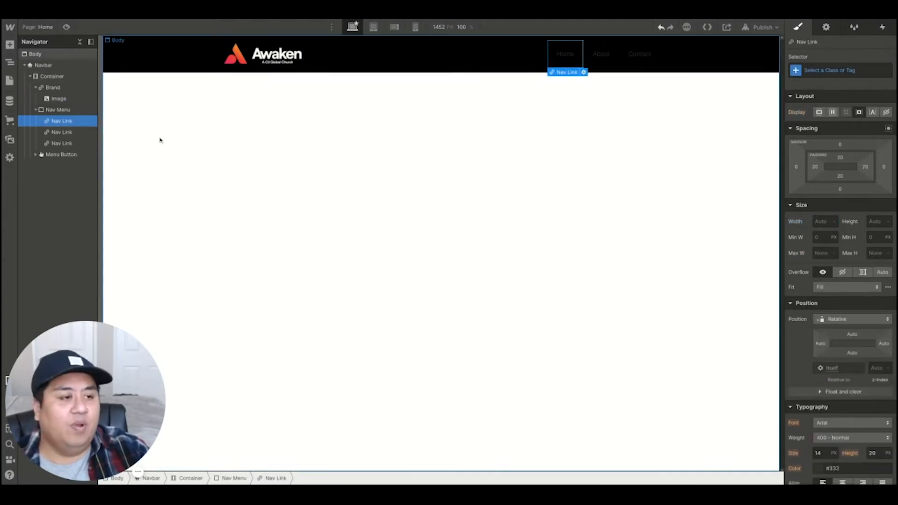
click(836, 70)
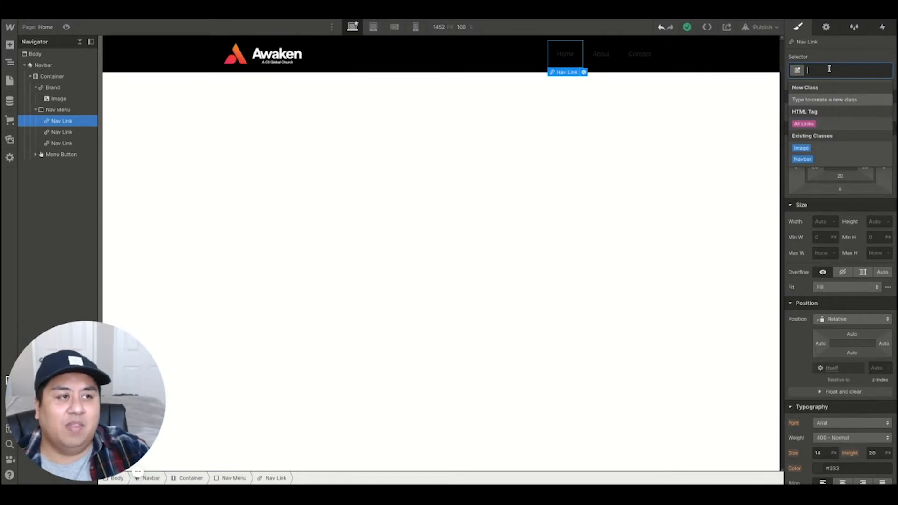
text(nav-link)
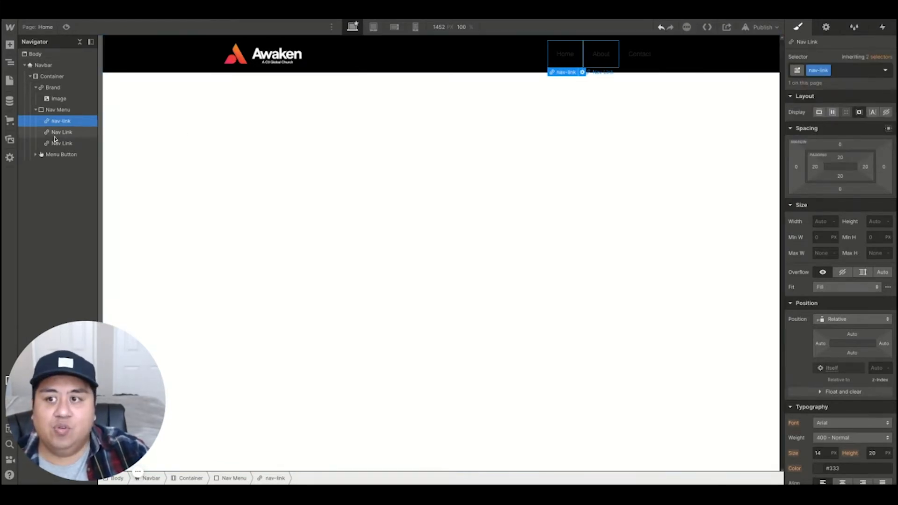
click(62, 132)
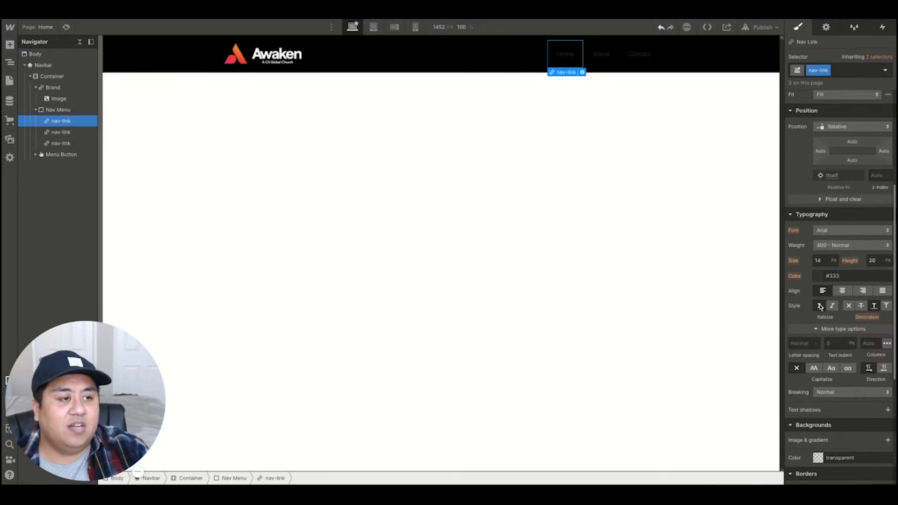
- Style nav-link with white text, Lato font and 700 Bold weight
click(818, 275)
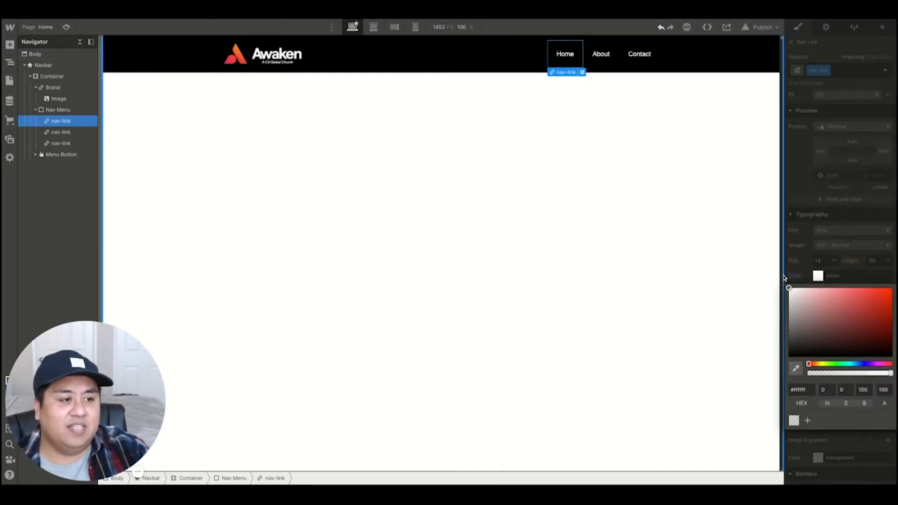
click(850, 230)
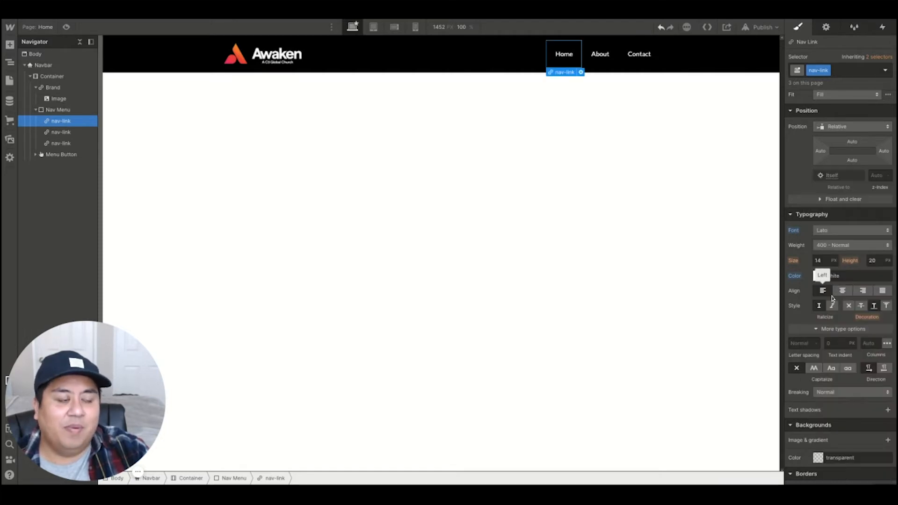
click(851, 245)
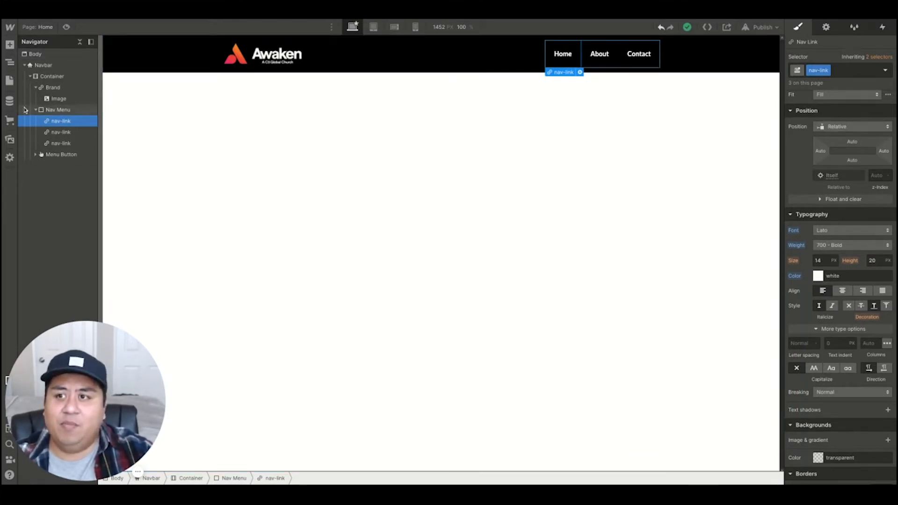
- Add a section with class header below the navbar and give it the example-bg.png background image
click(10, 45)
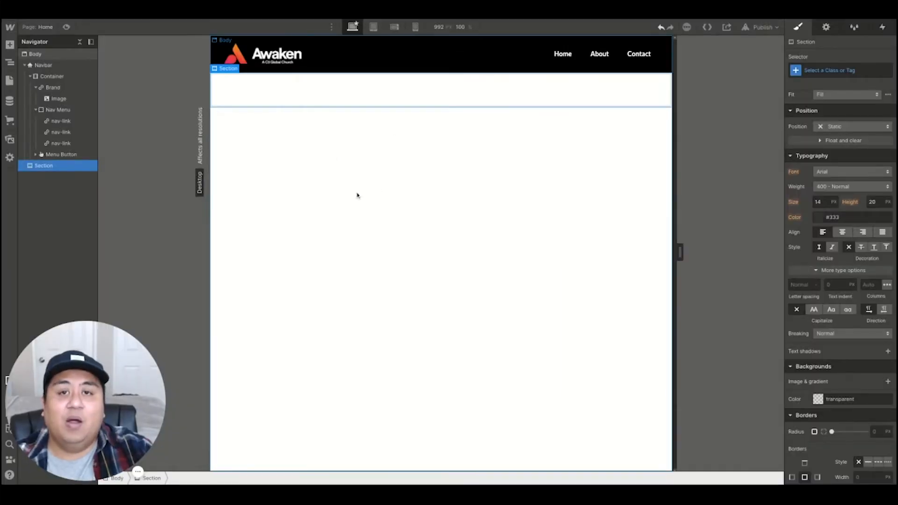
click(836, 70)
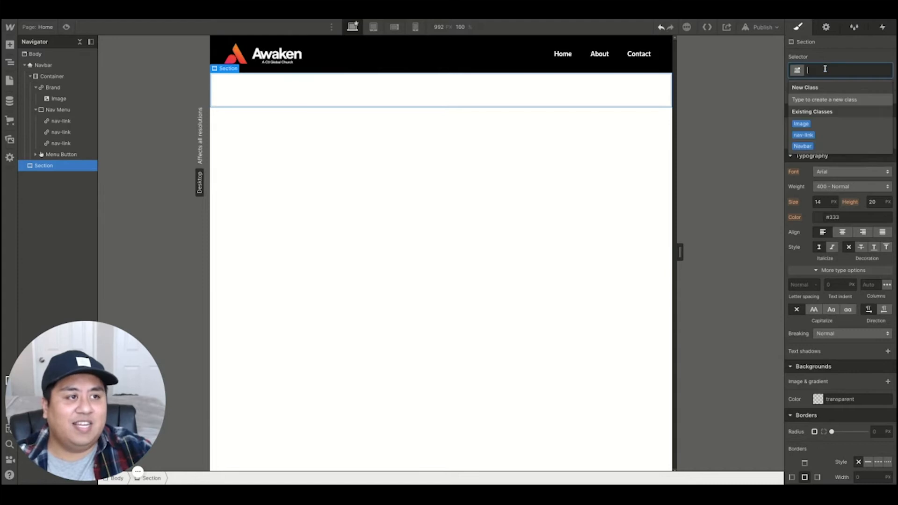
text(header)
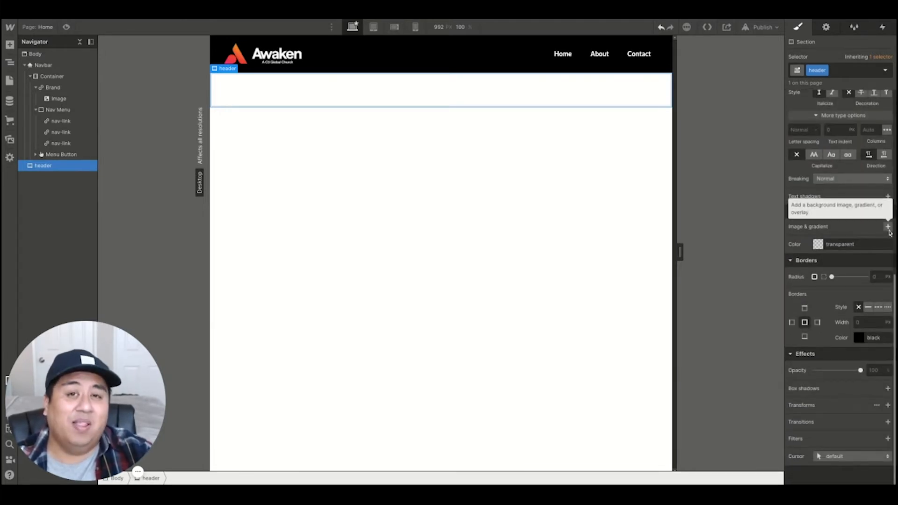
click(888, 227)
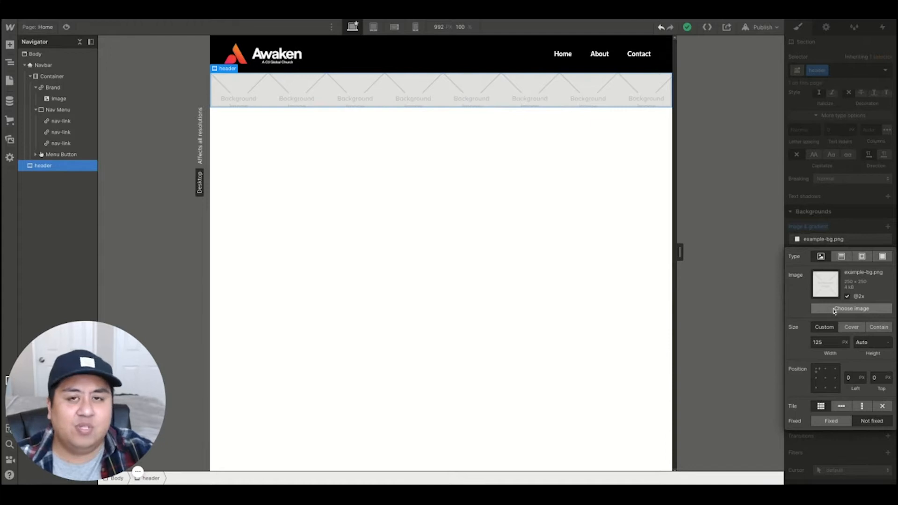
click(851, 308)
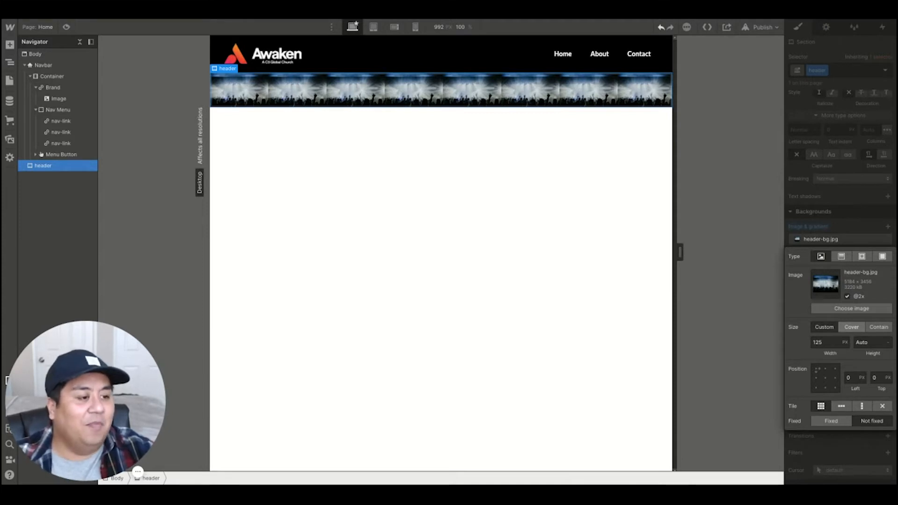
click(827, 342)
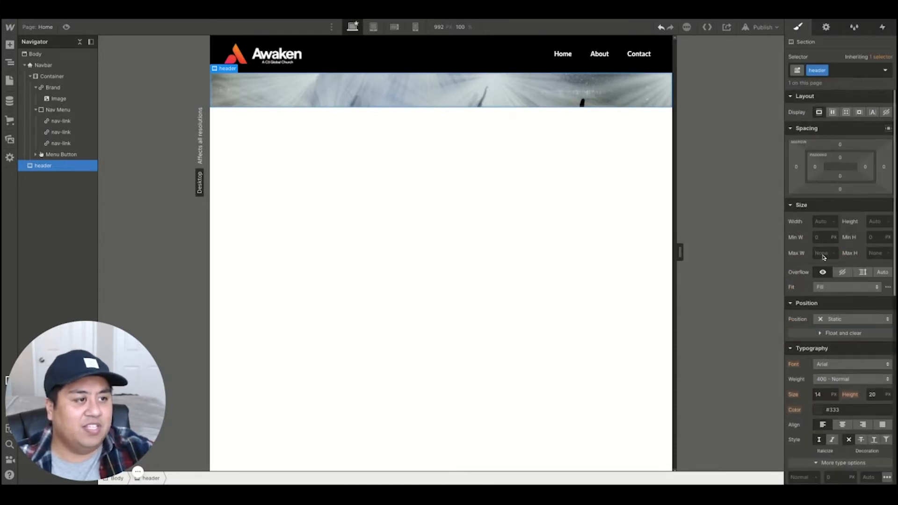
click(874, 220)
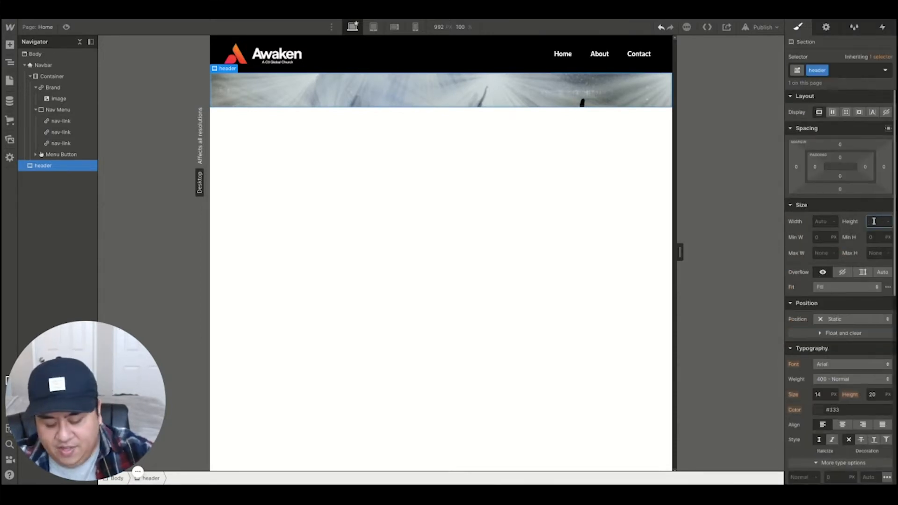
text(700)
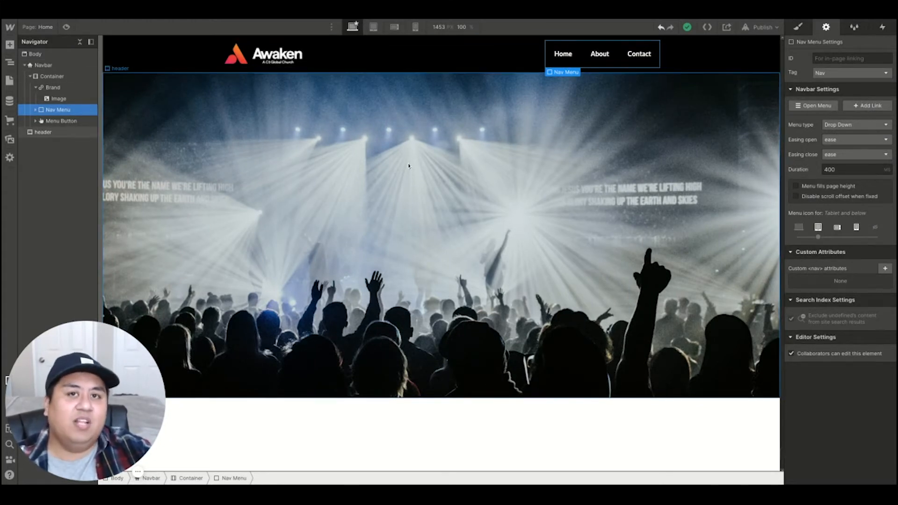
mouse_move(372, 103)
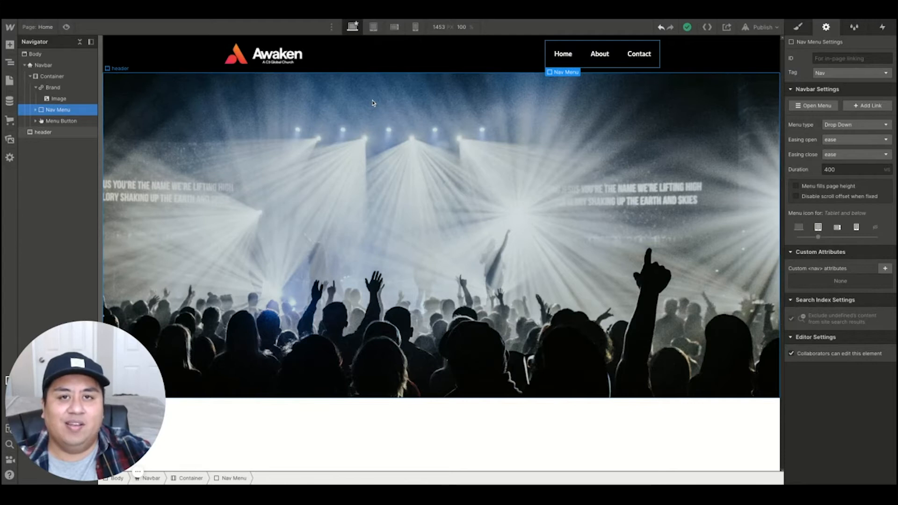
mouse_move(373, 27)
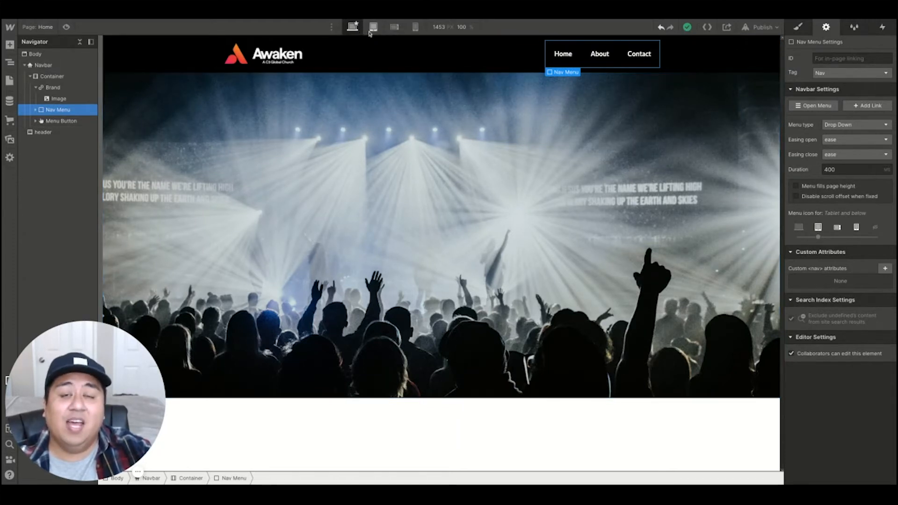
- Switch to the Tablet breakpoint and preview the collapsed hamburger navbar
click(373, 27)
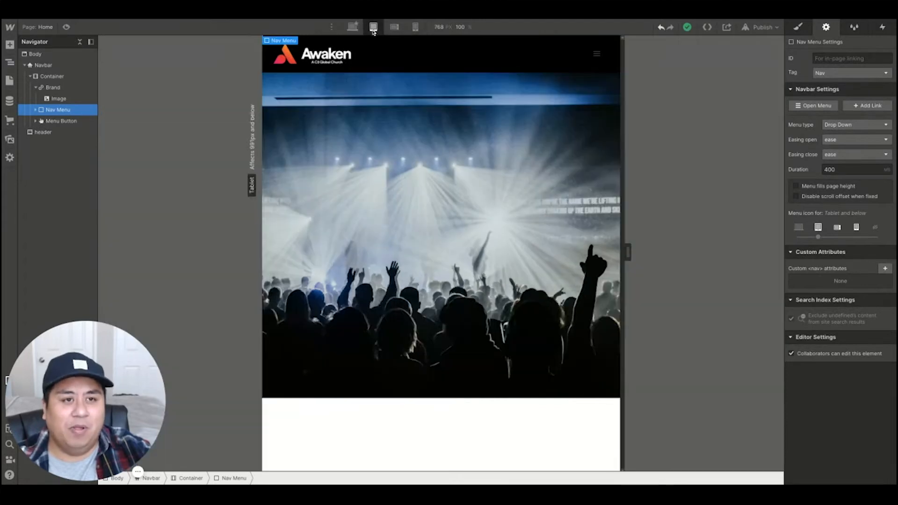
mouse_move(596, 55)
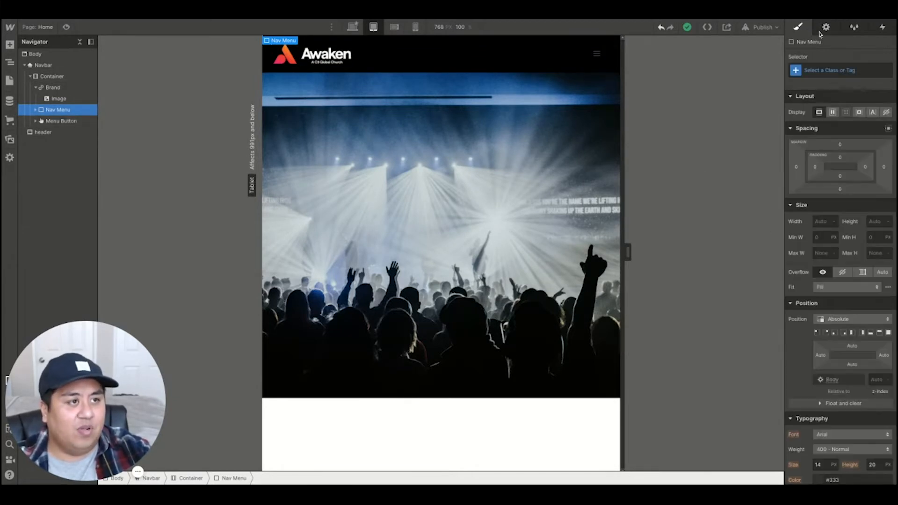
click(826, 27)
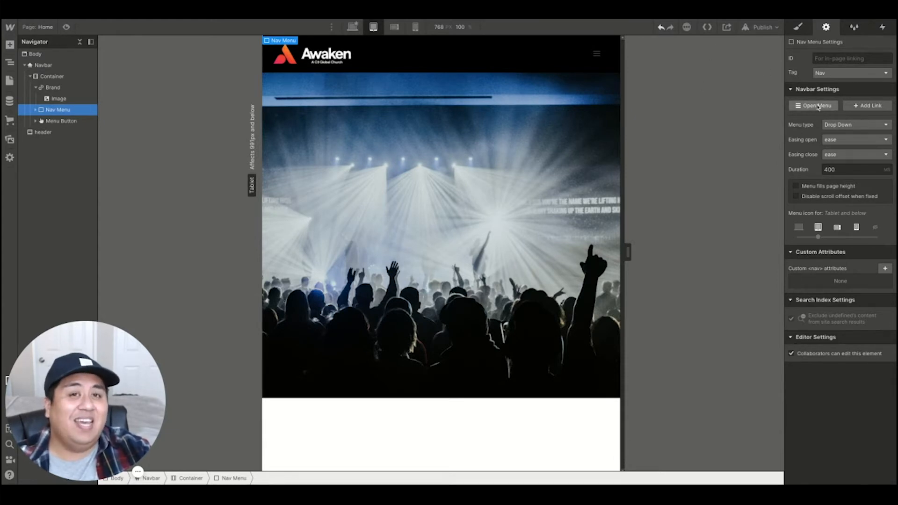
mouse_move(66, 27)
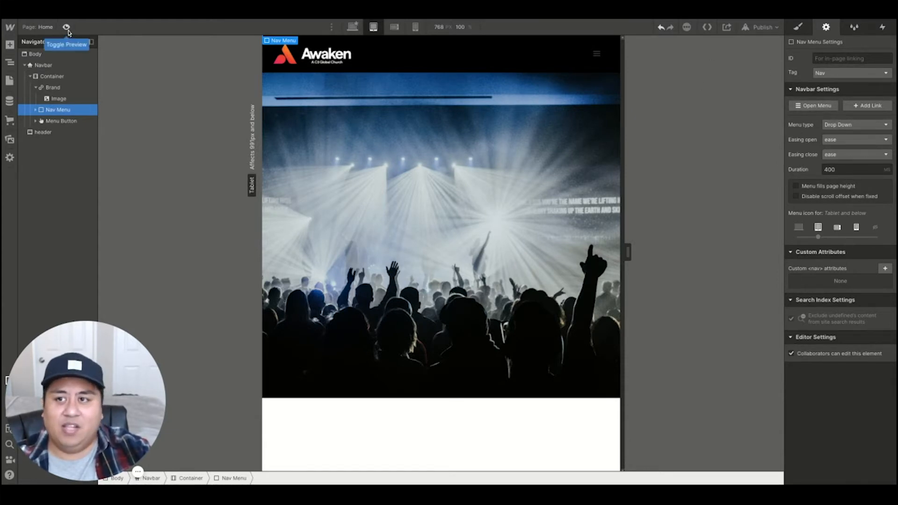
click(66, 27)
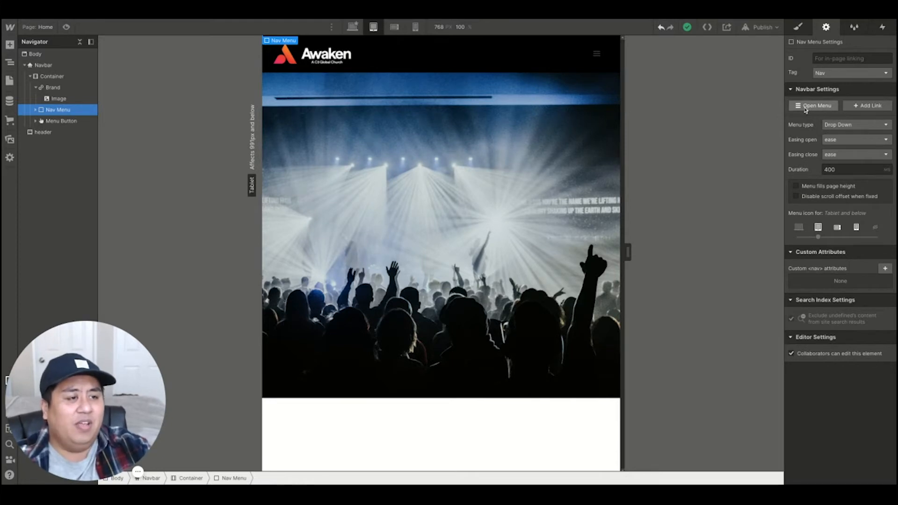
- Show the open menu and set the Nav Menu to Fixed position with the full-screen preset
click(813, 106)
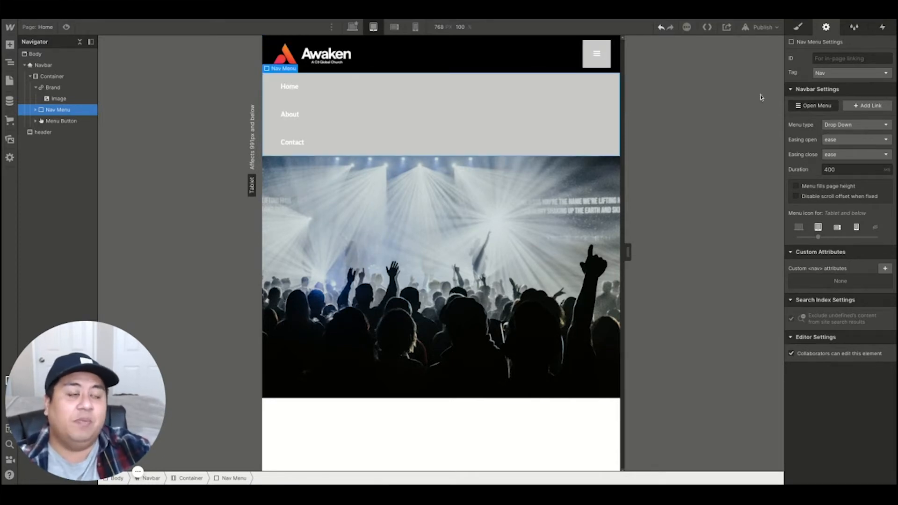
mouse_move(797, 27)
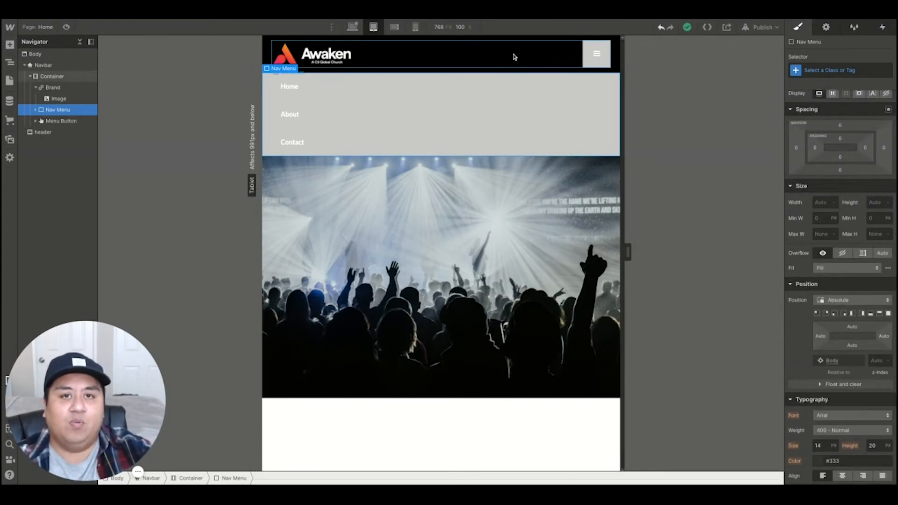
mouse_move(352, 28)
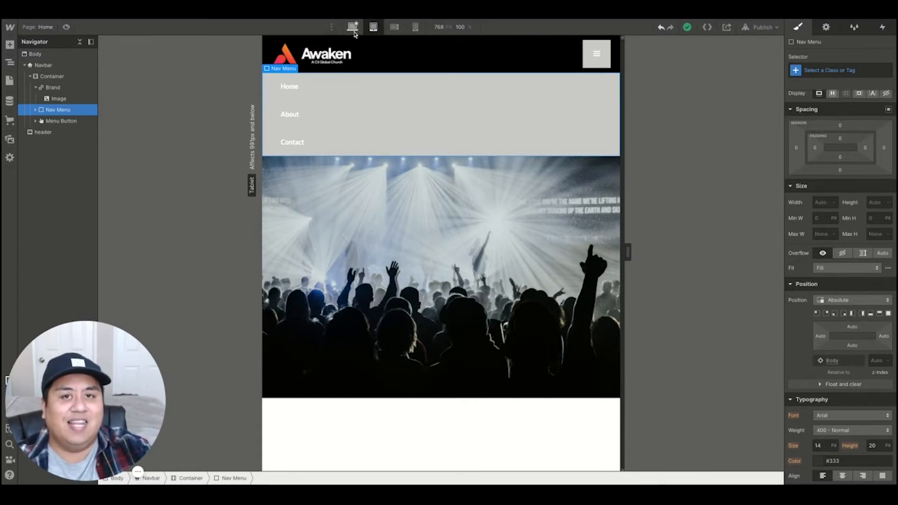
click(373, 27)
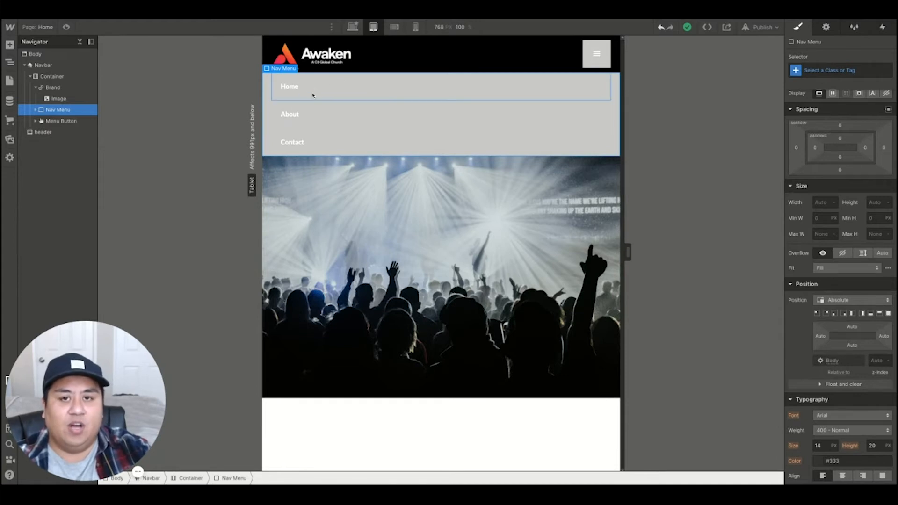
mouse_move(582, 88)
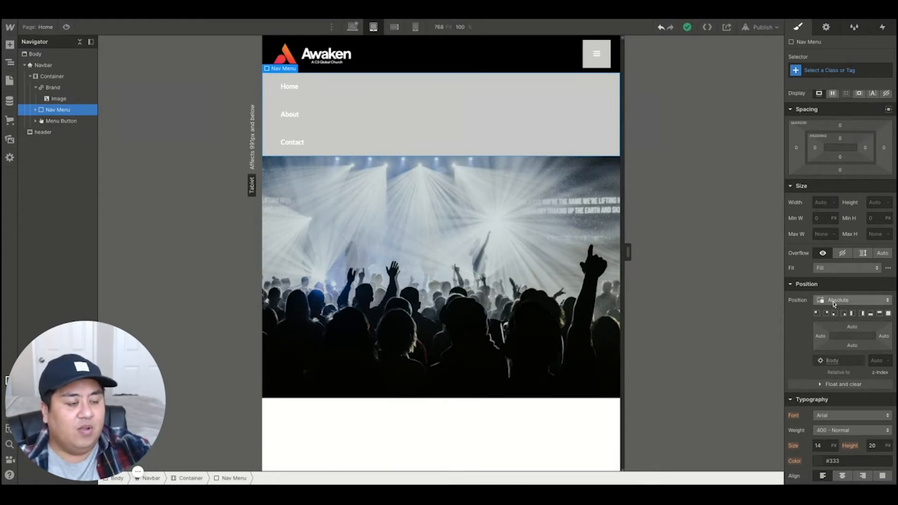
click(852, 299)
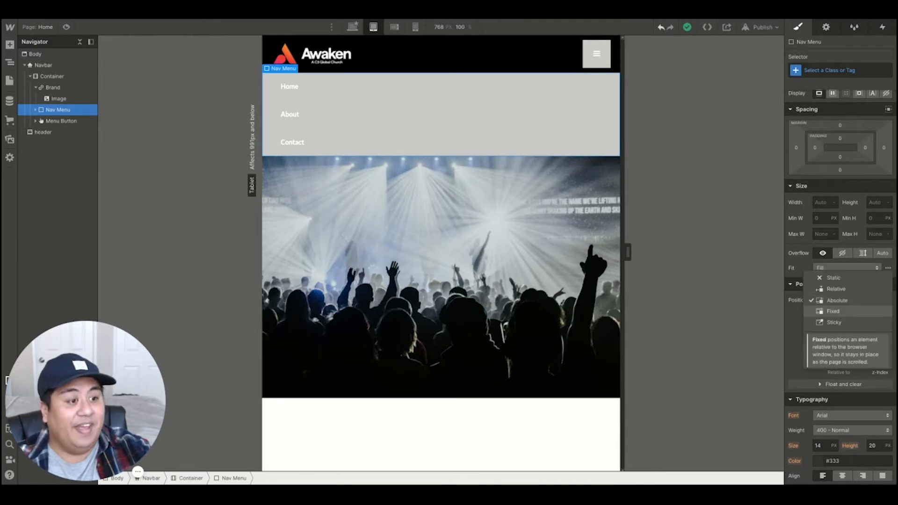
click(836, 300)
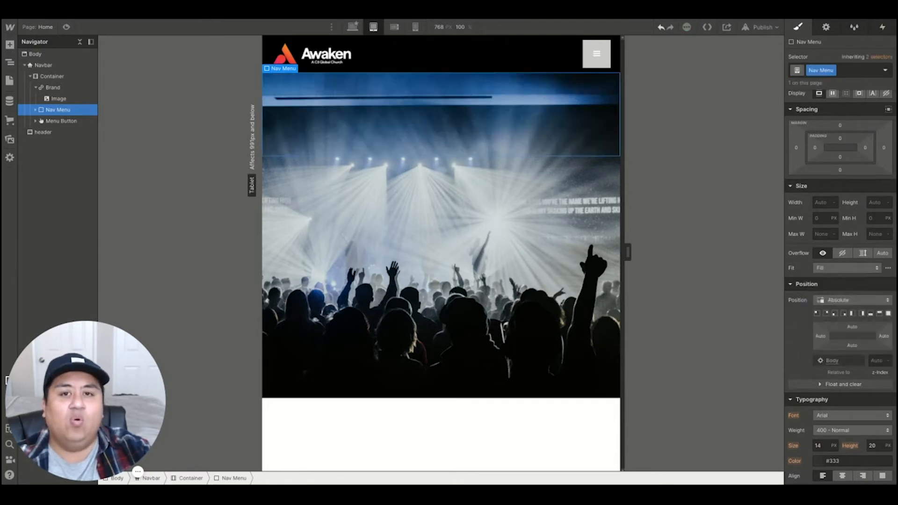
click(853, 299)
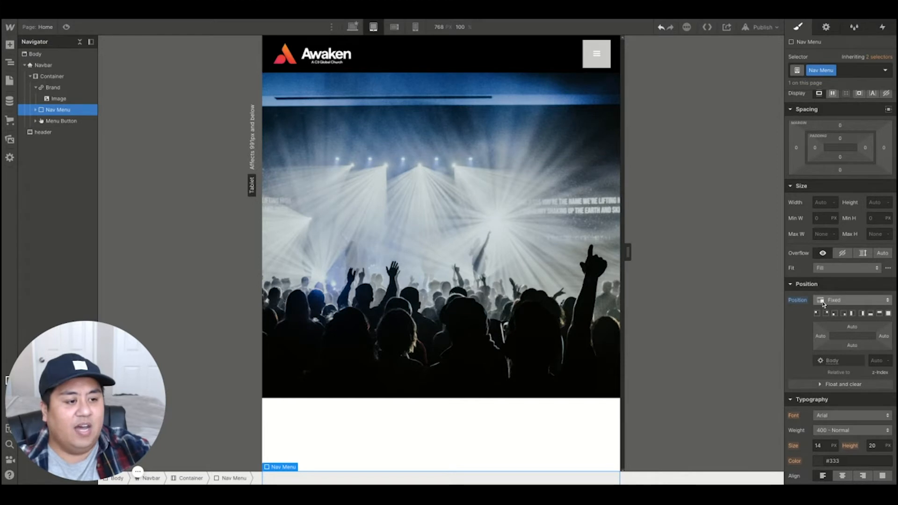
click(851, 300)
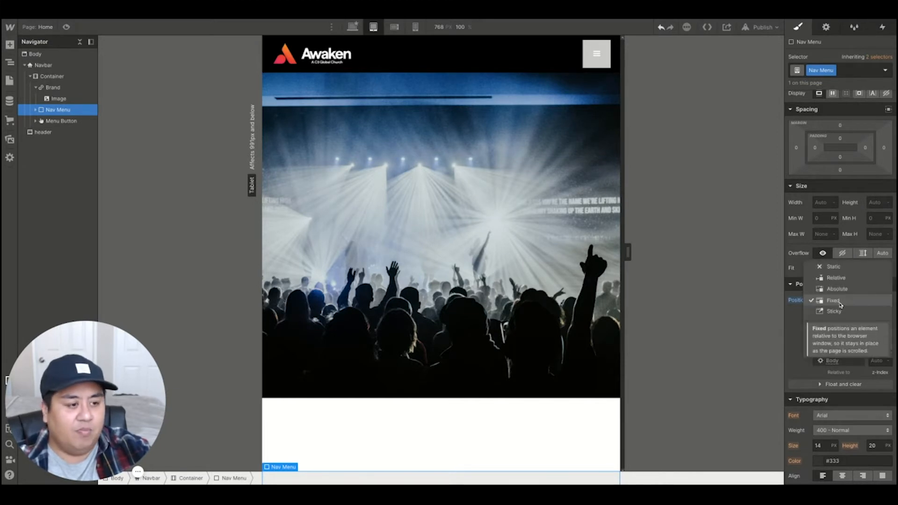
click(834, 300)
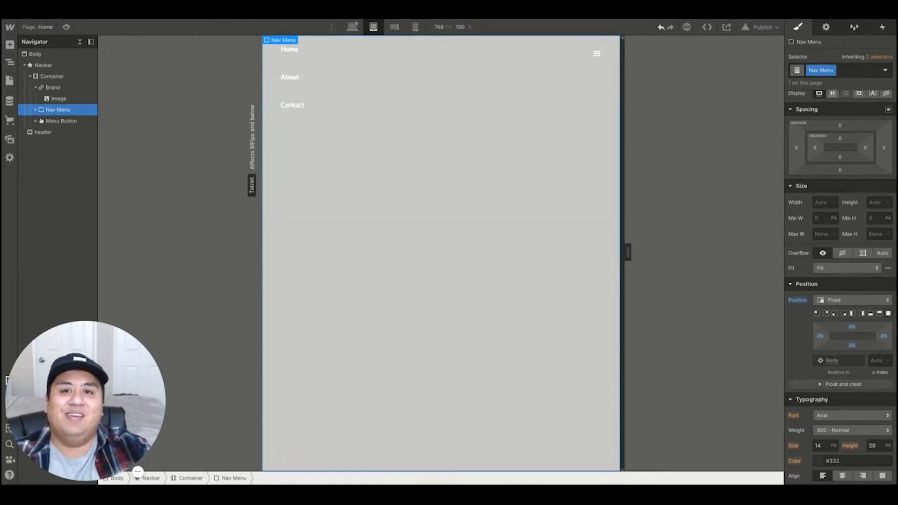
mouse_move(598, 223)
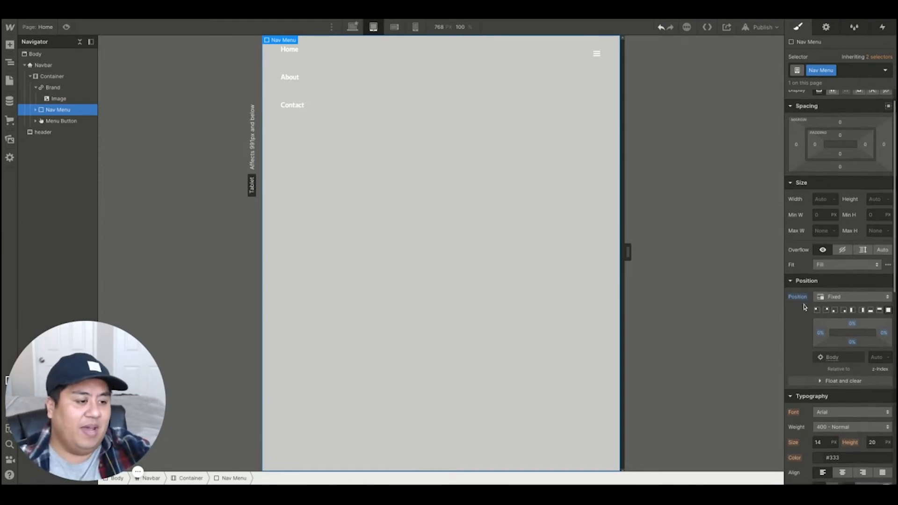
- Give the nav menu a #000000 background at 80% opacity
scroll(down, 3)
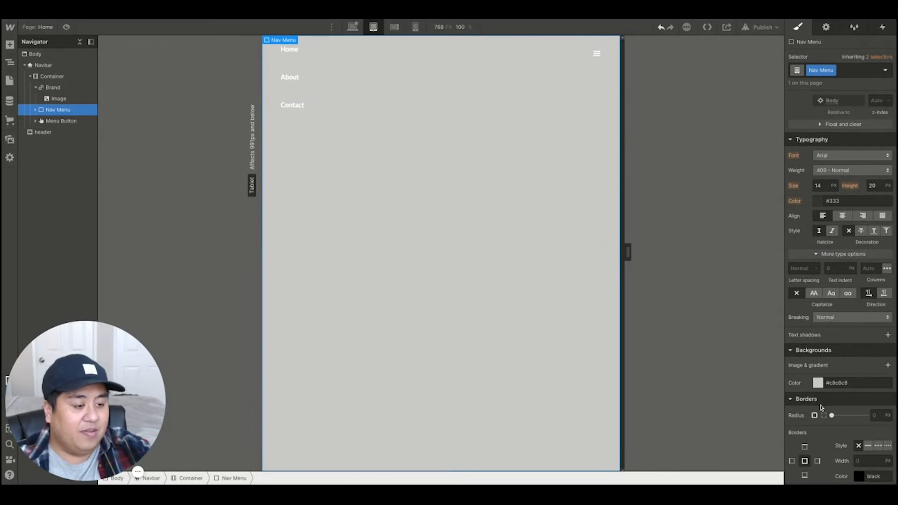
click(818, 382)
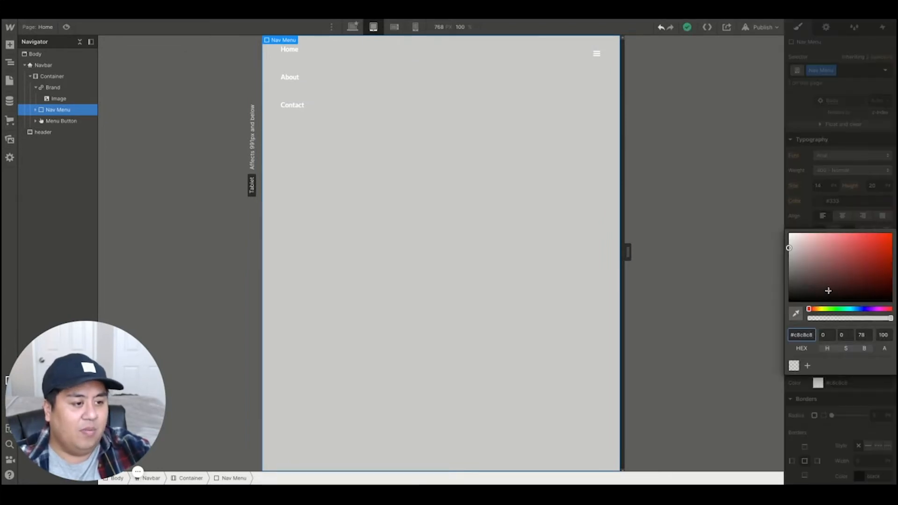
text(000000)
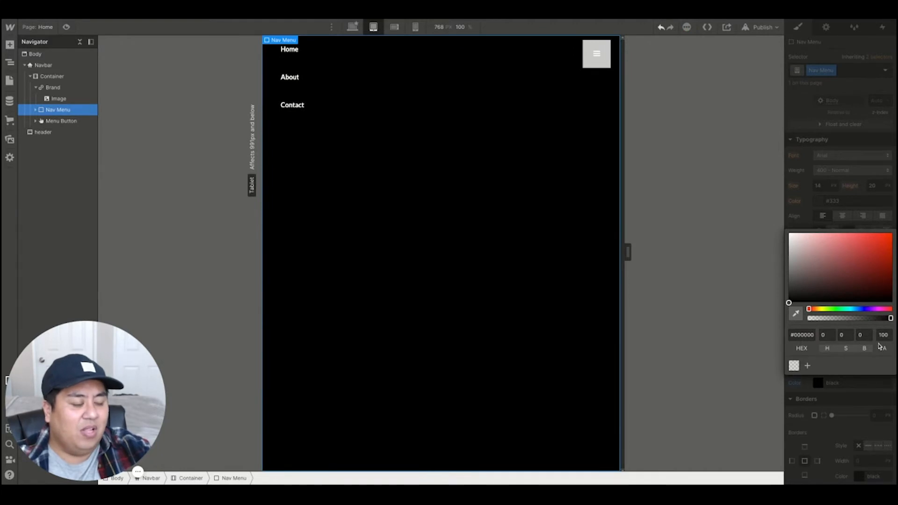
click(882, 335)
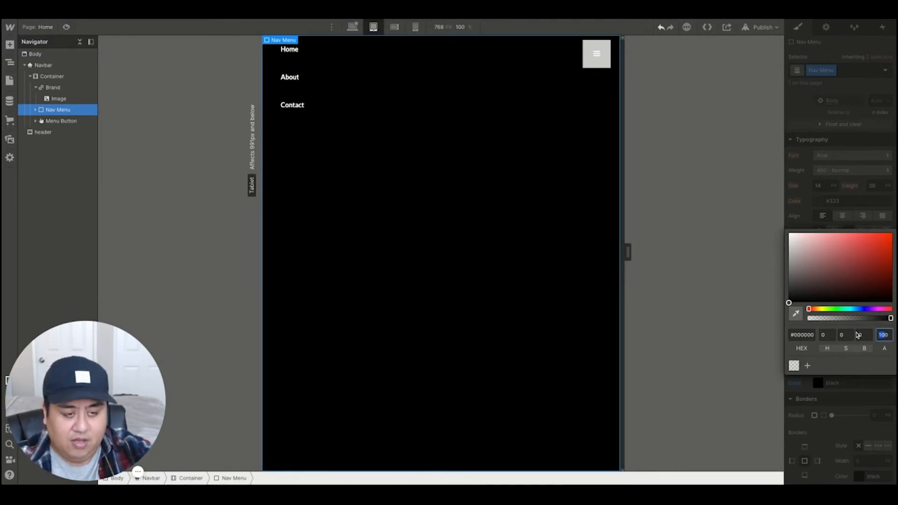
text(80)
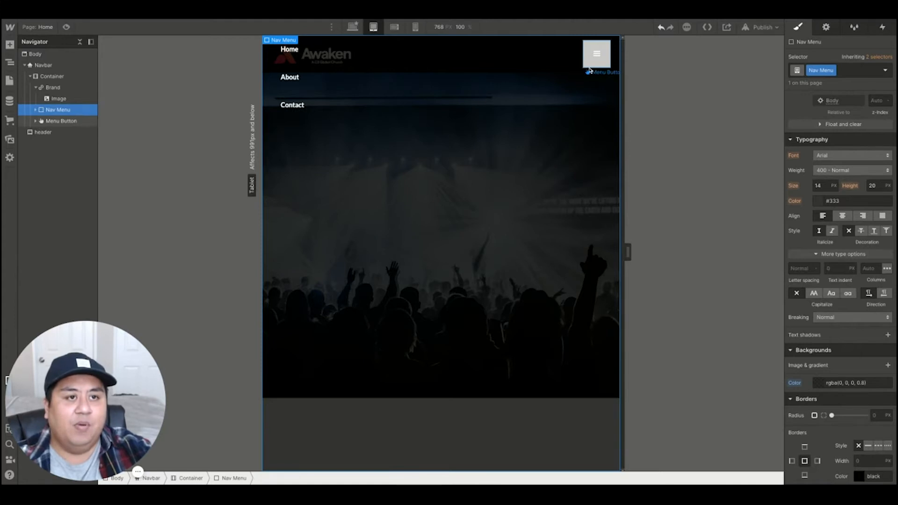
mouse_move(60, 124)
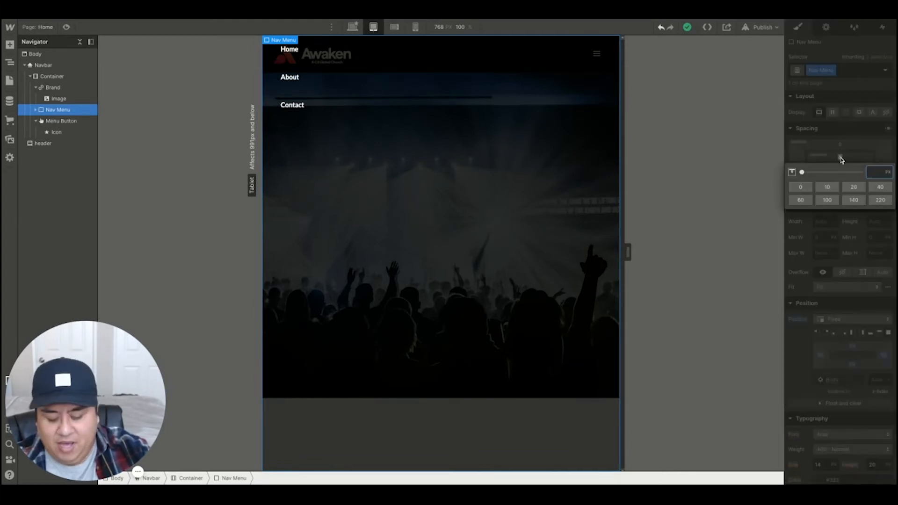
- Set the tablet menu links to 40px Lato text with 60px line height and preview
text(300)
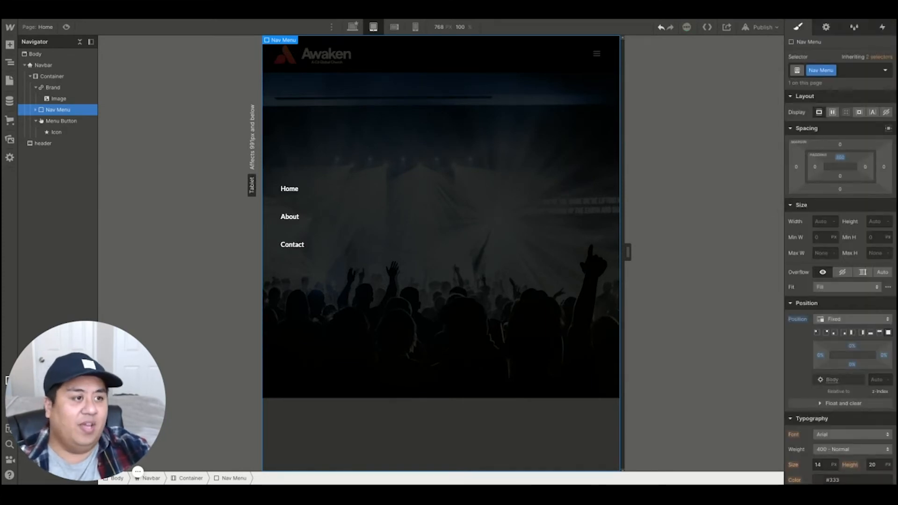
click(840, 167)
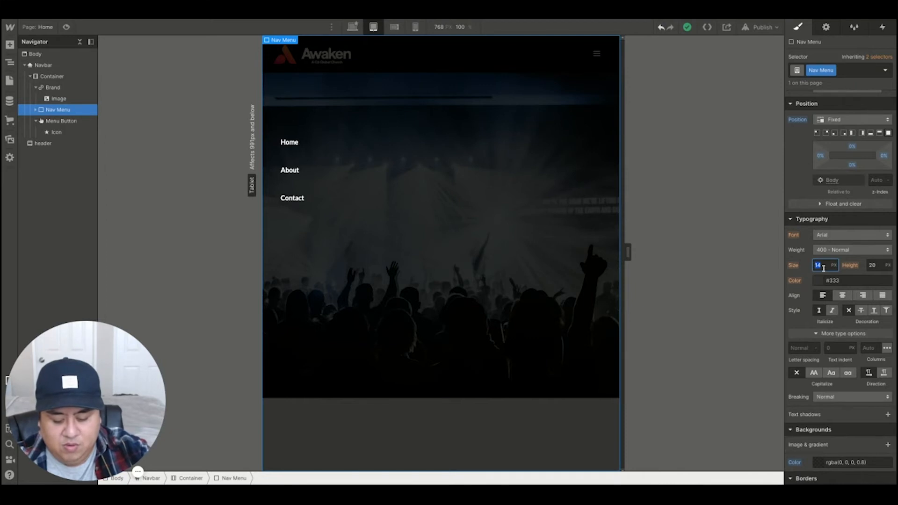
text(40)
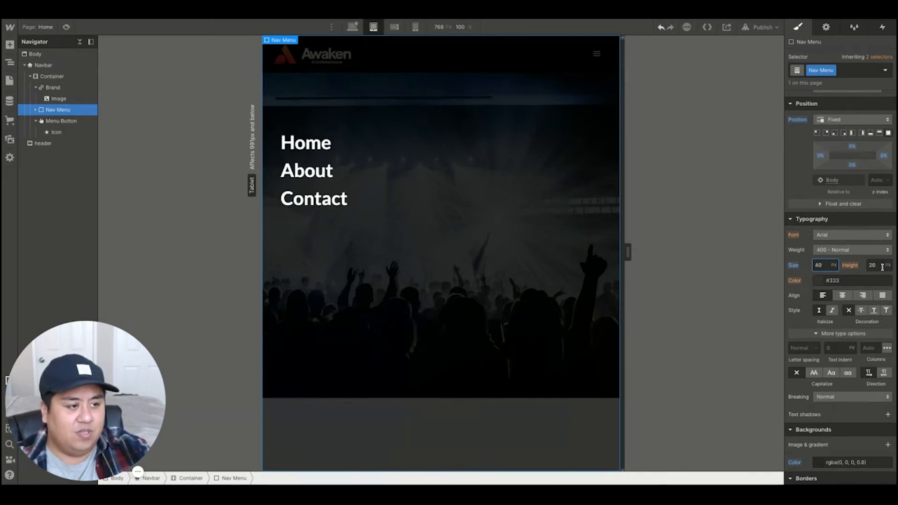
text(60)
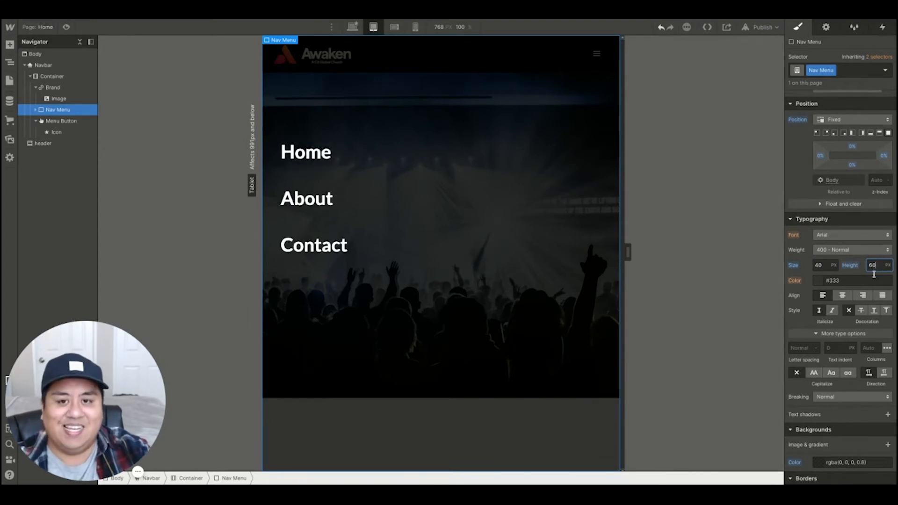
mouse_move(773, 269)
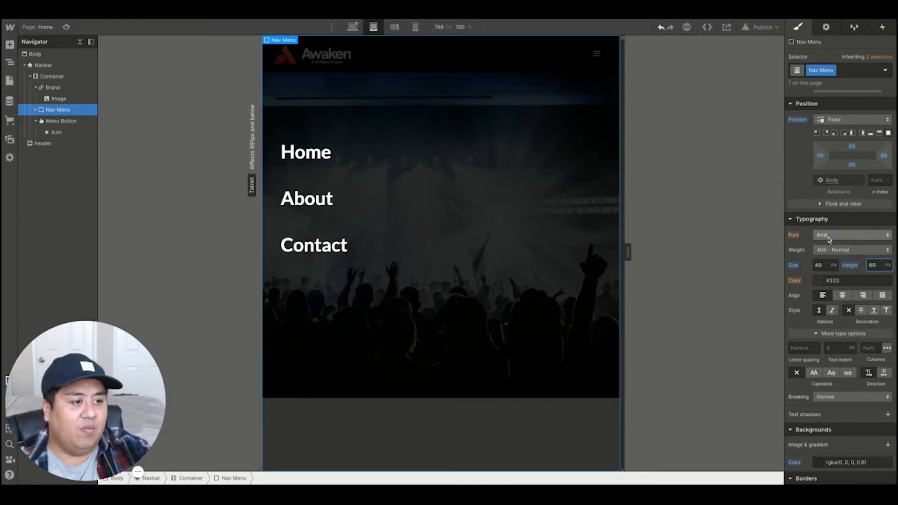
click(851, 235)
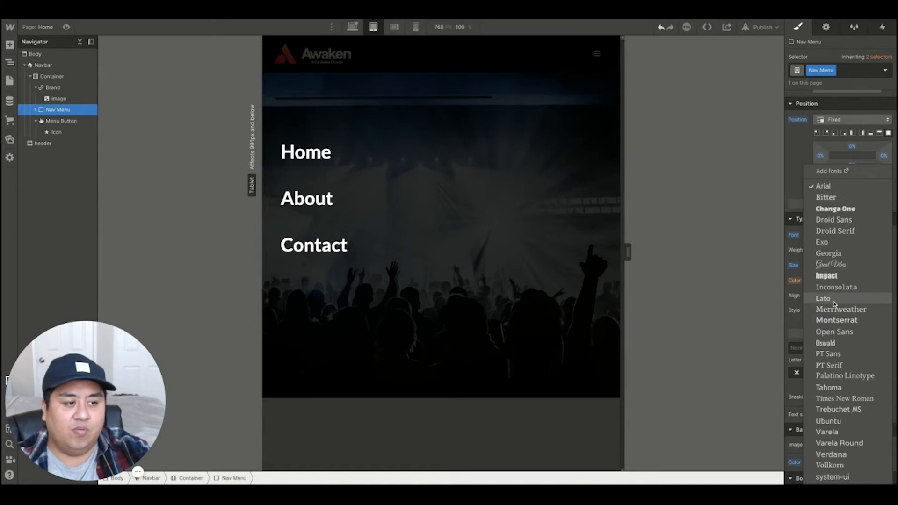
click(823, 297)
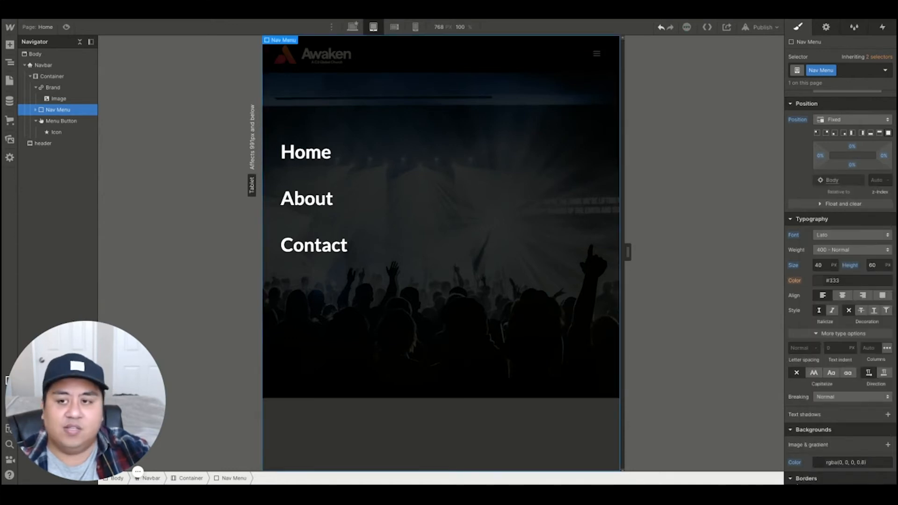
click(851, 249)
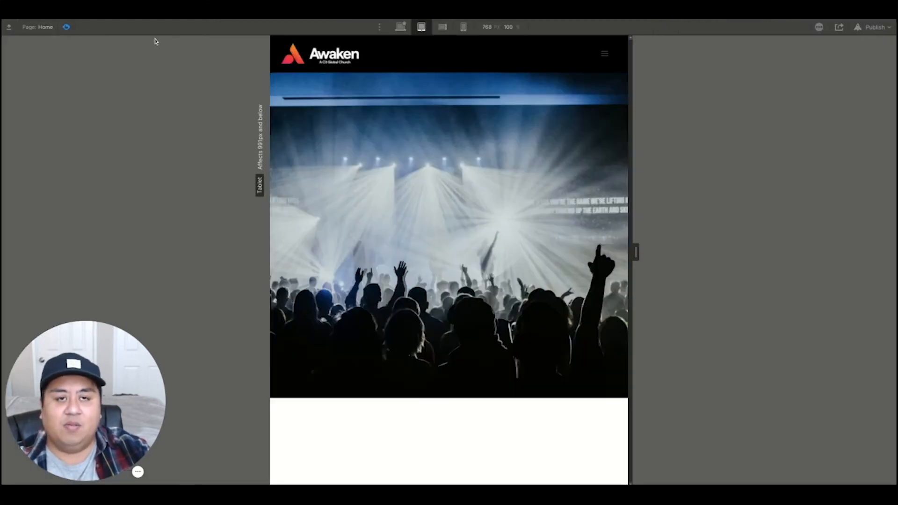
- Test the menu in preview, then set Nav Menu z-index 1 and Menu Button/Brand z-index 2
click(603, 54)
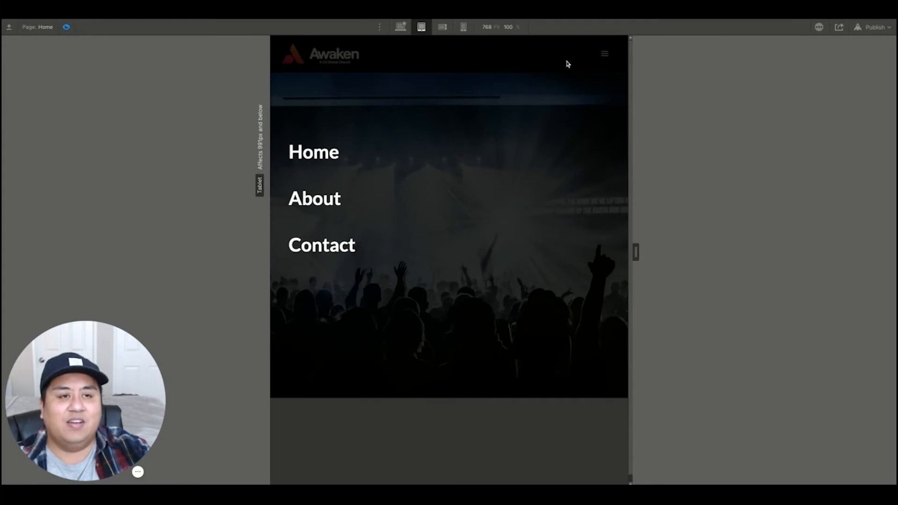
double_click(313, 152)
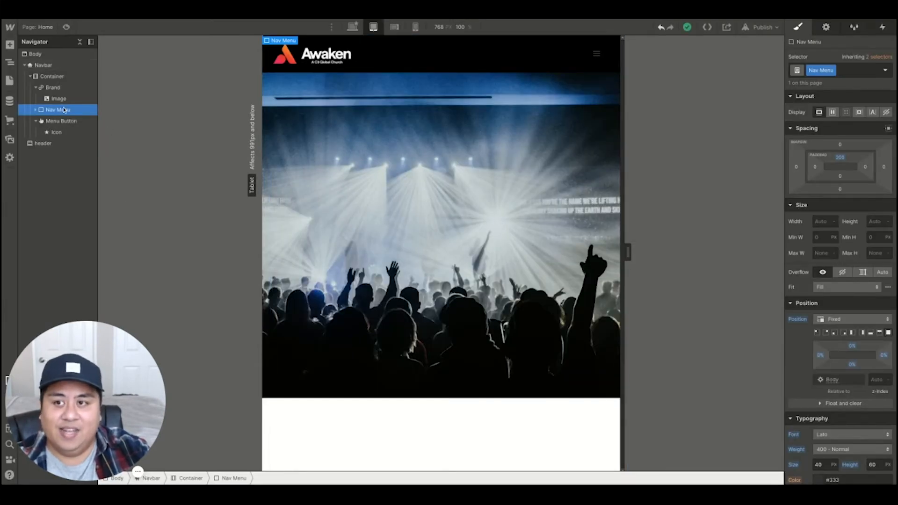
click(34, 121)
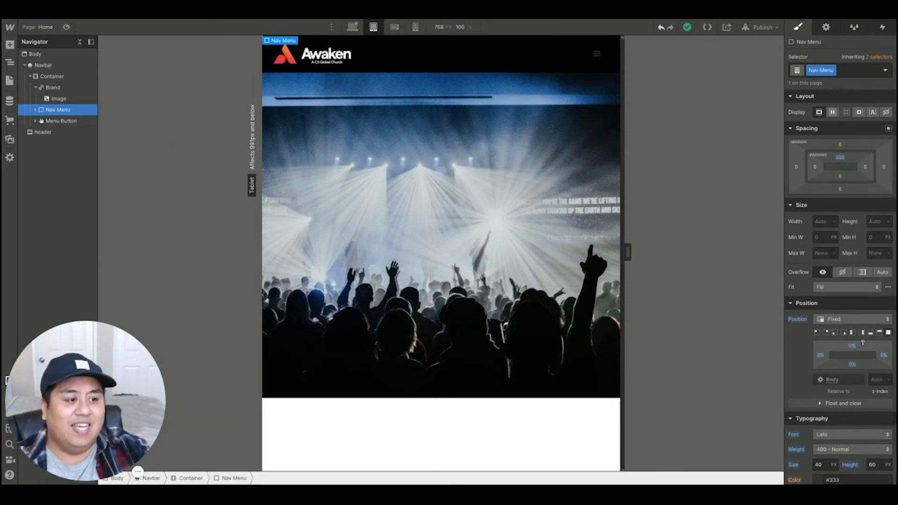
mouse_move(852, 345)
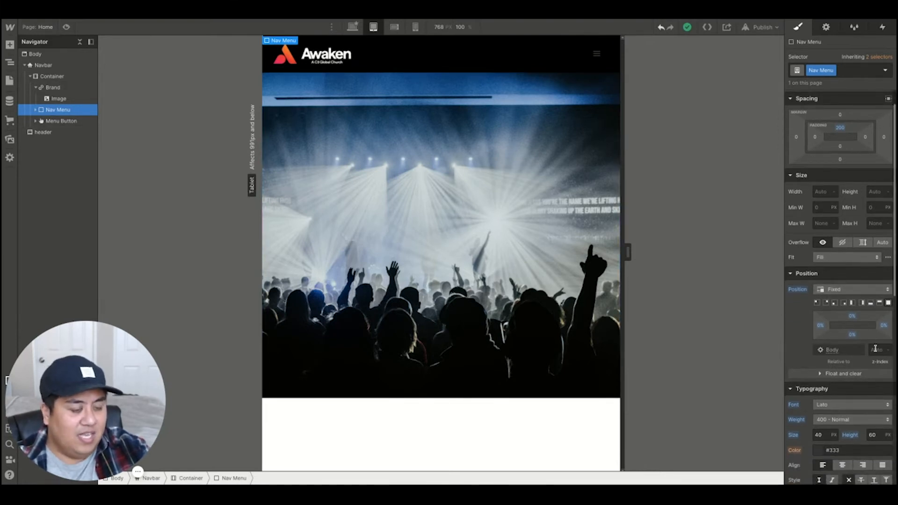
click(880, 348)
text(1)
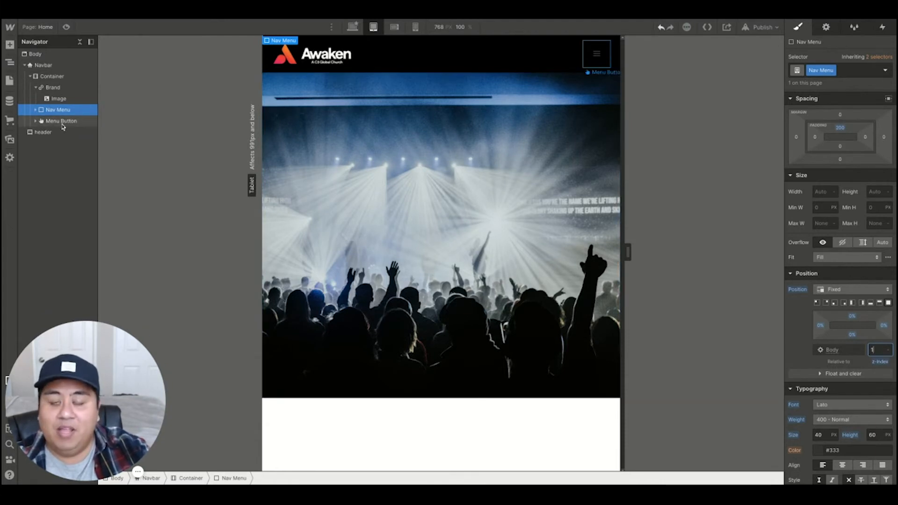
click(62, 120)
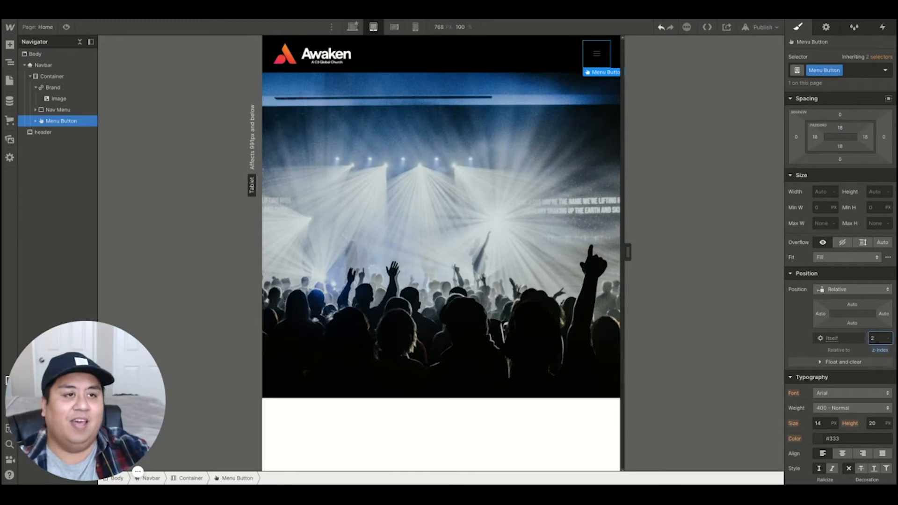
- Preview again to confirm the button and logo stay above the open overlay menu
click(66, 27)
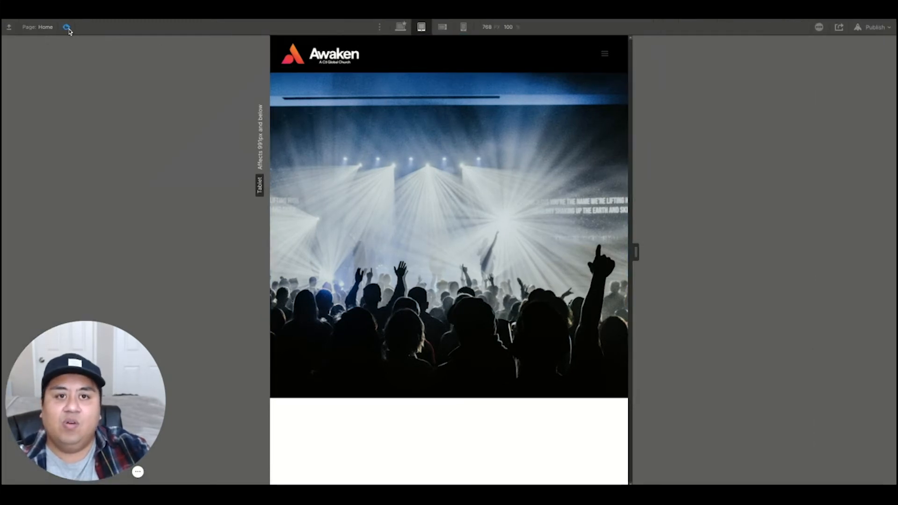
click(604, 53)
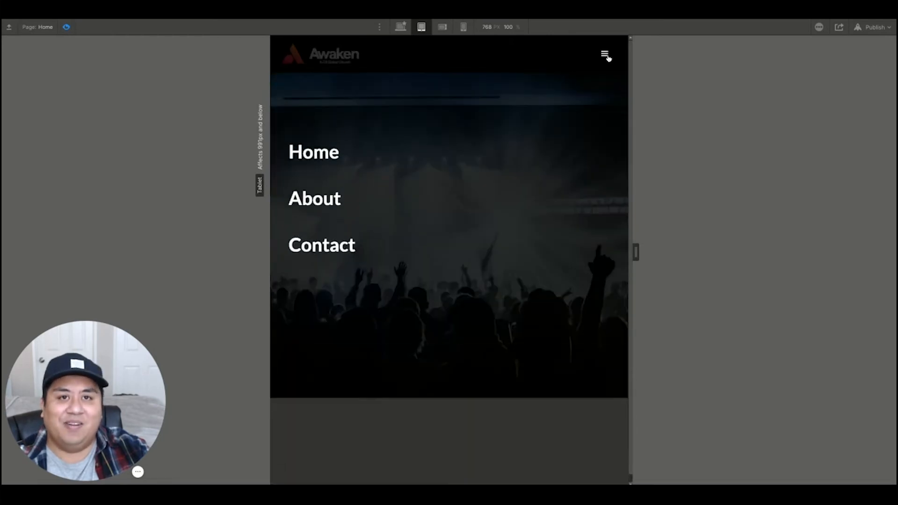
click(65, 27)
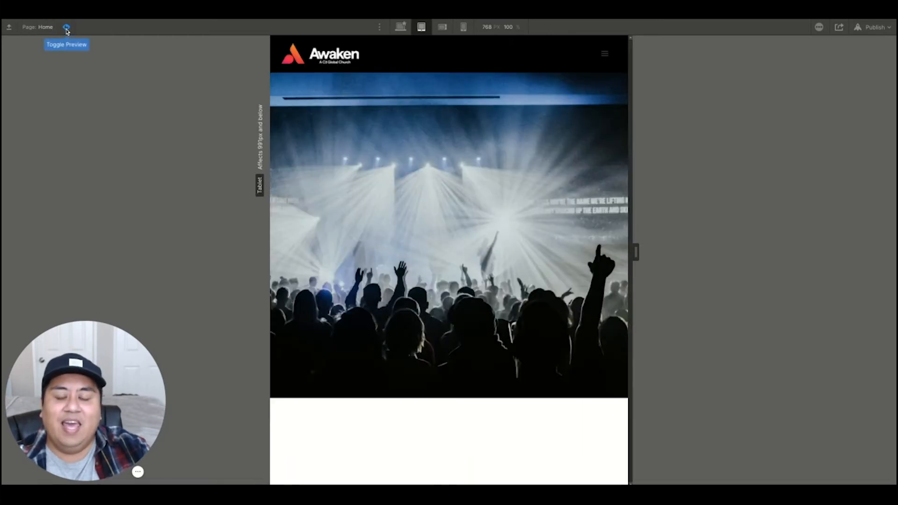
click(66, 27)
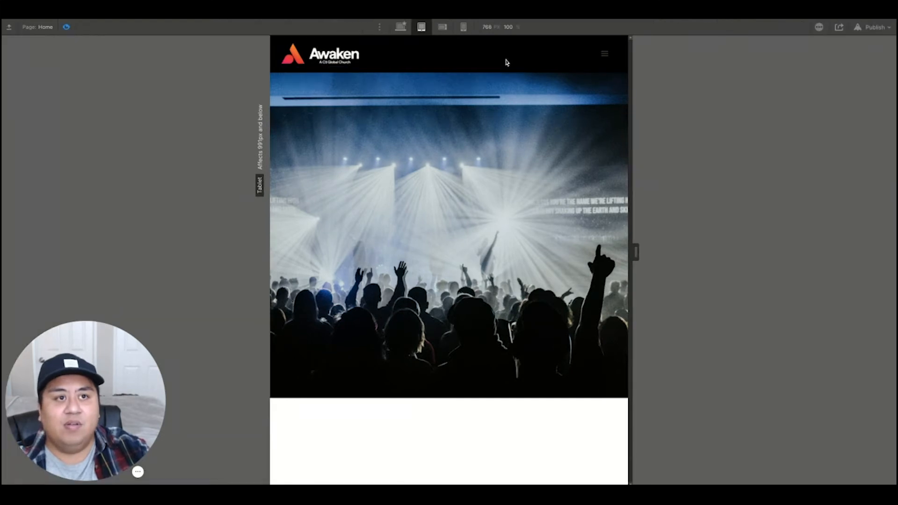
click(603, 53)
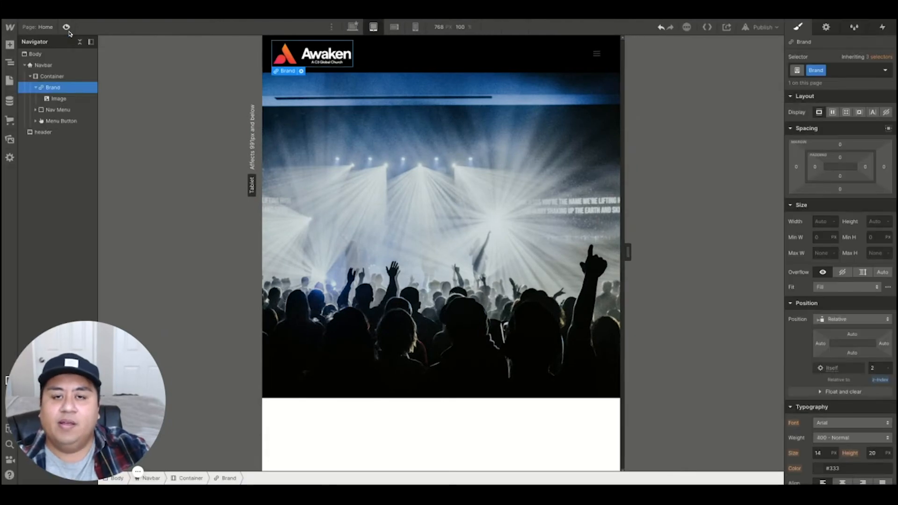
mouse_move(714, 56)
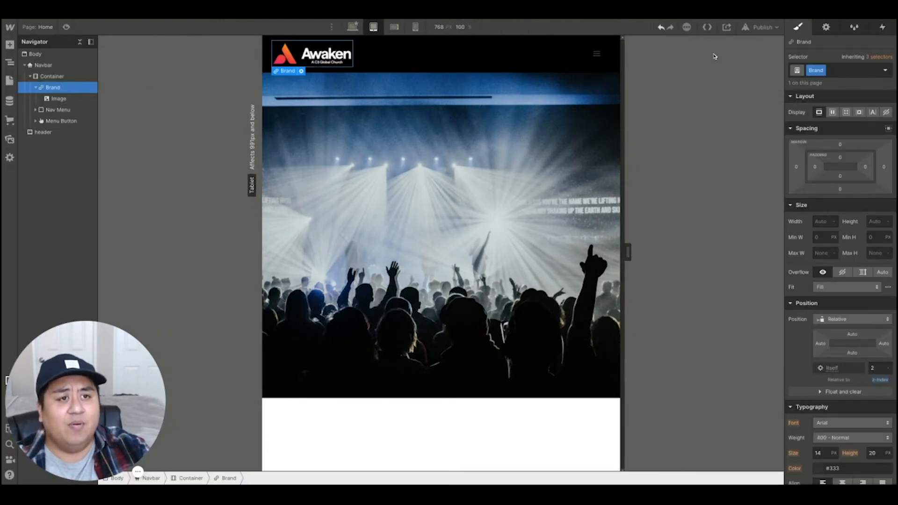
- Delete the default menu icon and filter the Assets panel by file type, showing Lottie support
click(61, 121)
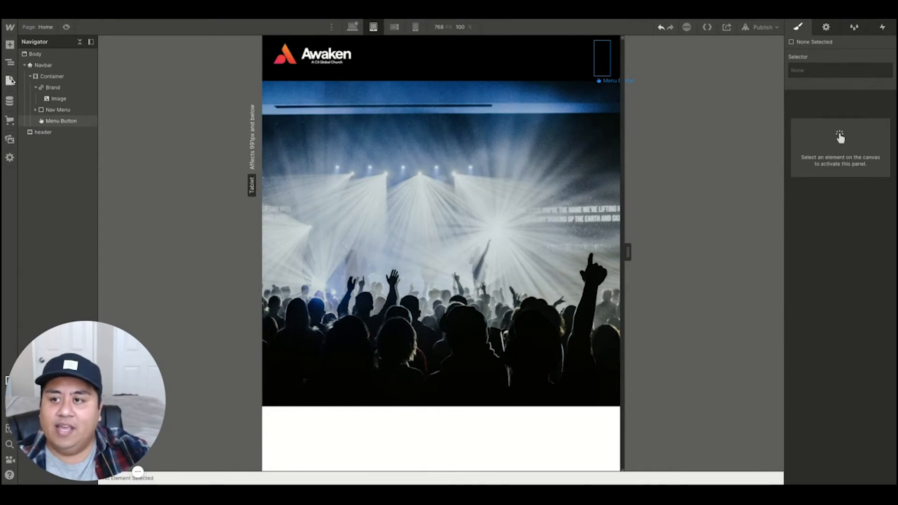
click(9, 139)
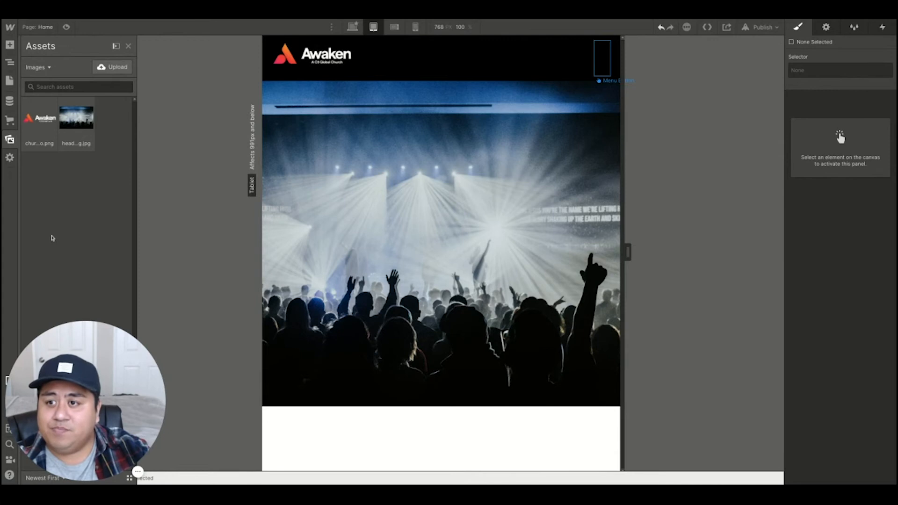
click(36, 67)
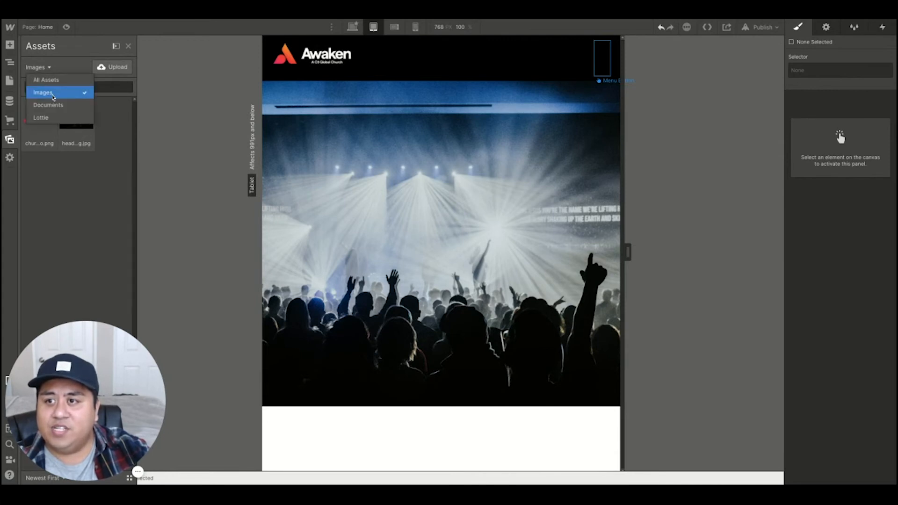
click(41, 117)
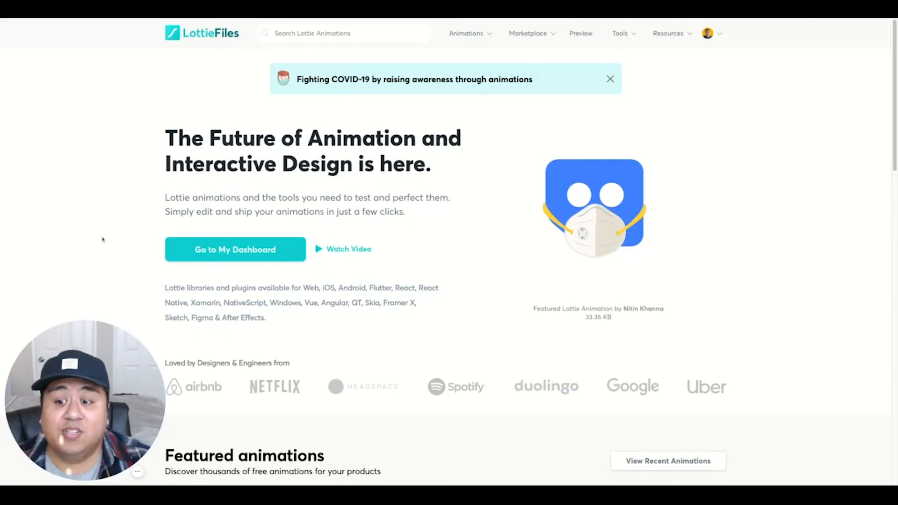
mouse_move(81, 264)
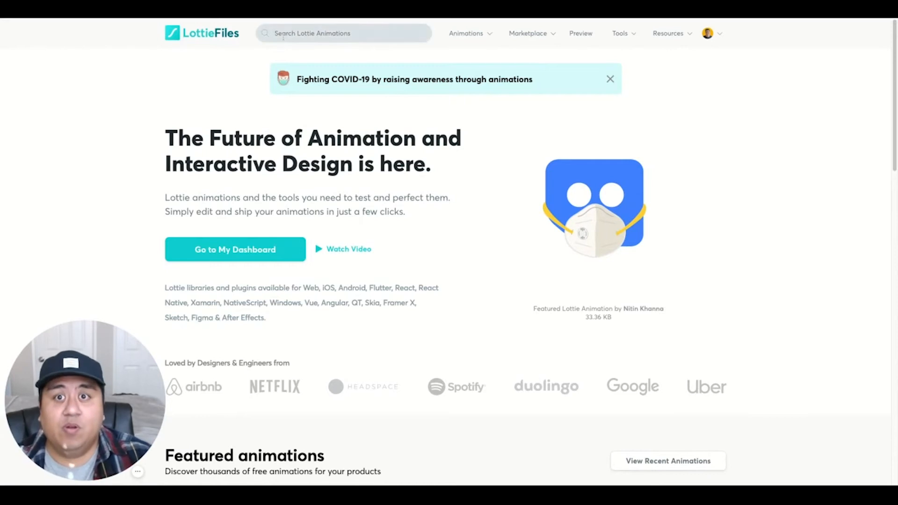
- Search LottieFiles for 'hamburger' and preview the Hamburger 3 animation on different backgrounds
text(hamburger)
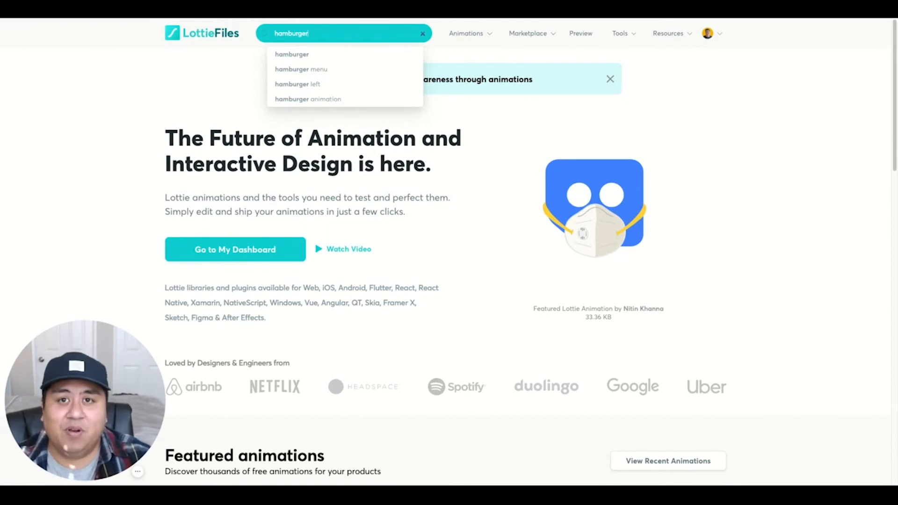
key(Enter)
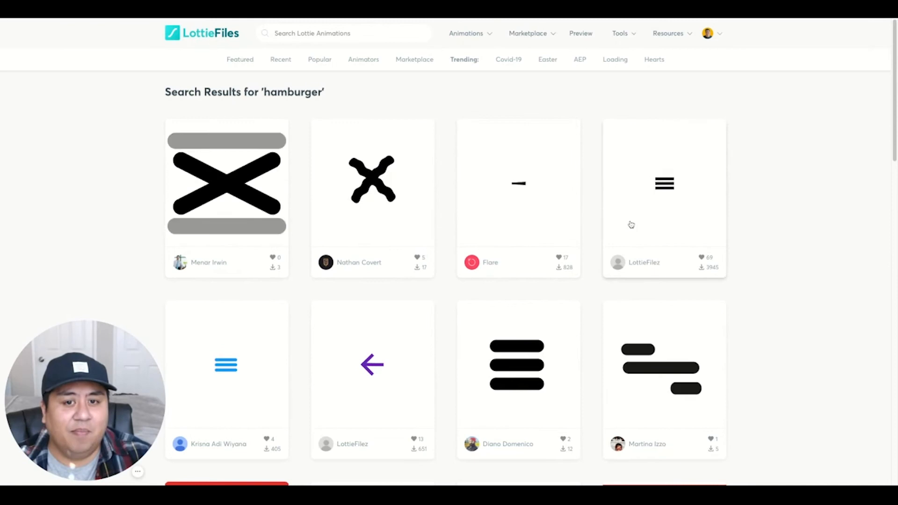
scroll(down, 3)
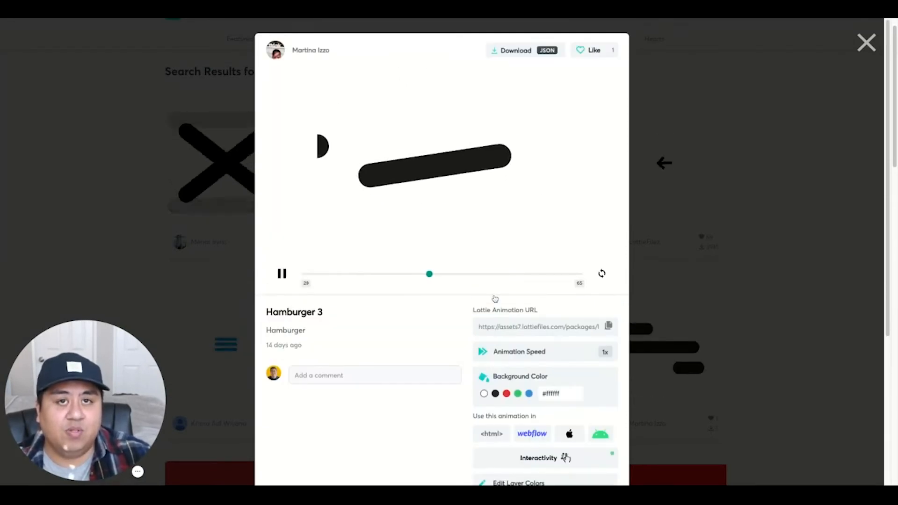
click(517, 394)
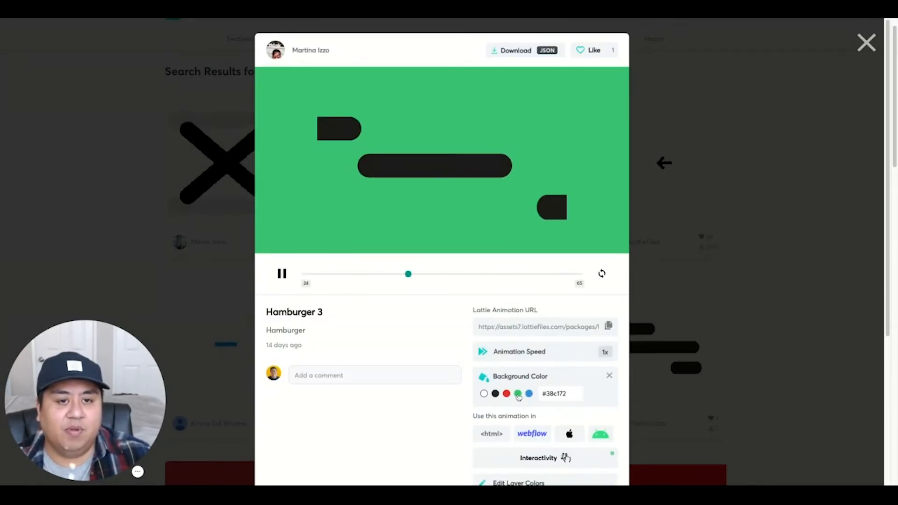
click(483, 393)
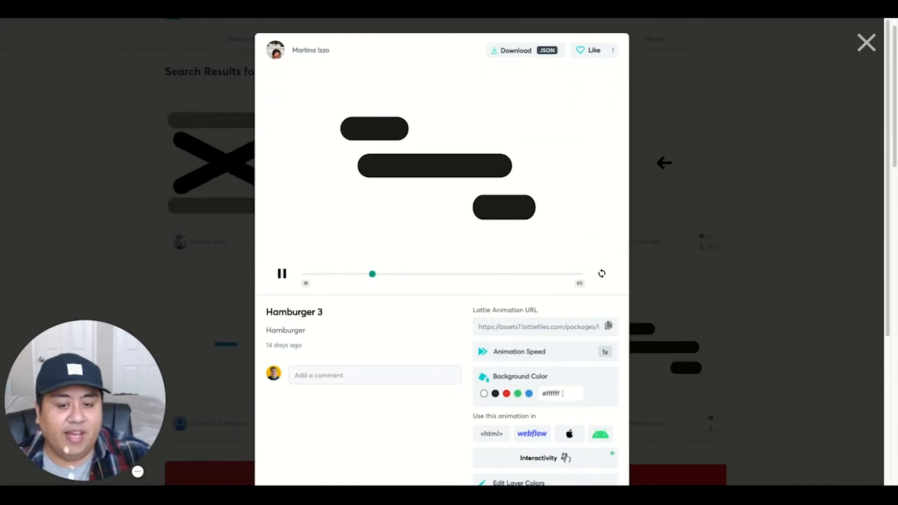
scroll(down, 3)
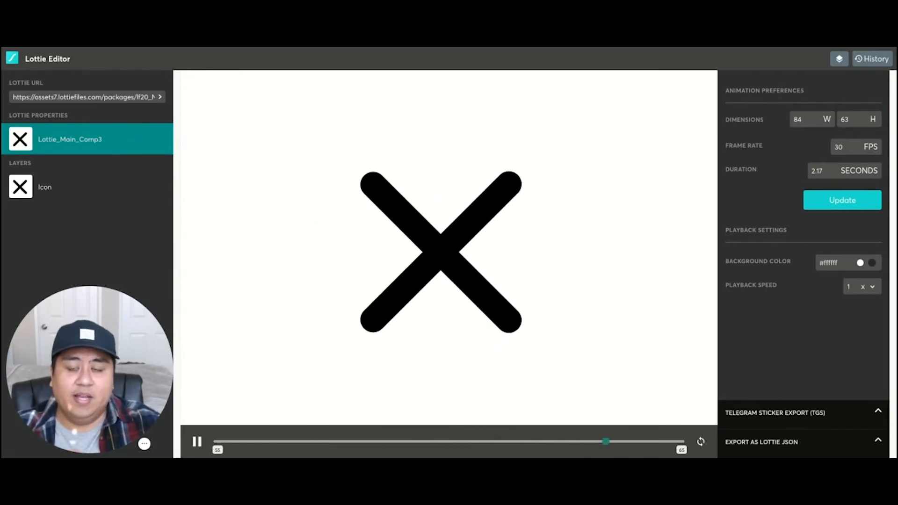
- Change the Icon layer's #000000 colour swatches to #FFFFFF and view it on a dark background
click(45, 187)
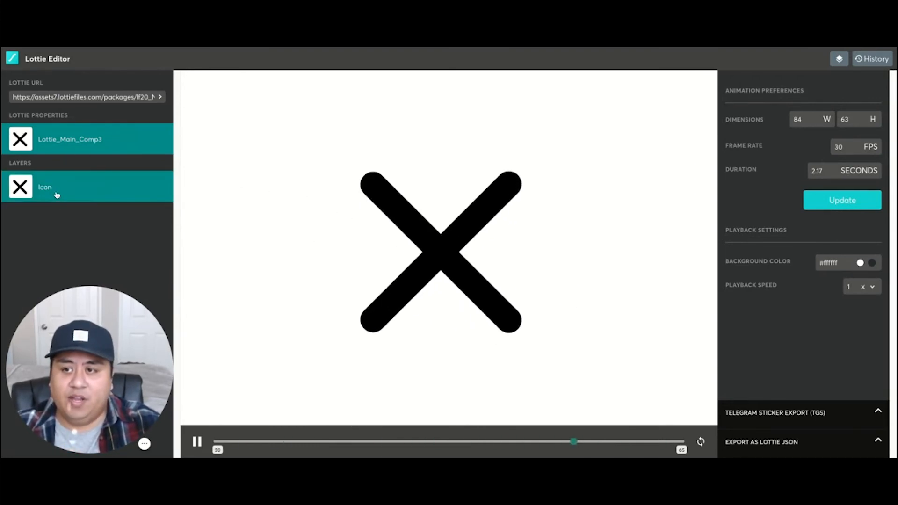
click(45, 187)
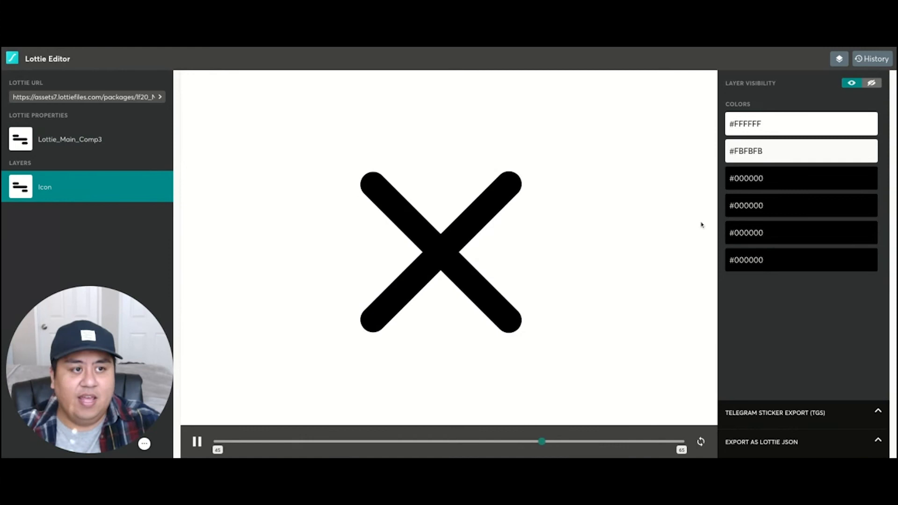
click(800, 178)
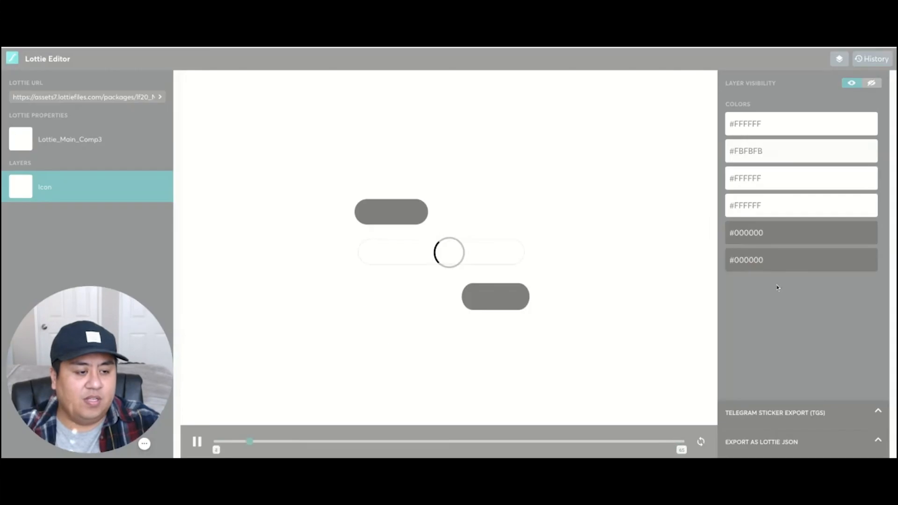
click(800, 233)
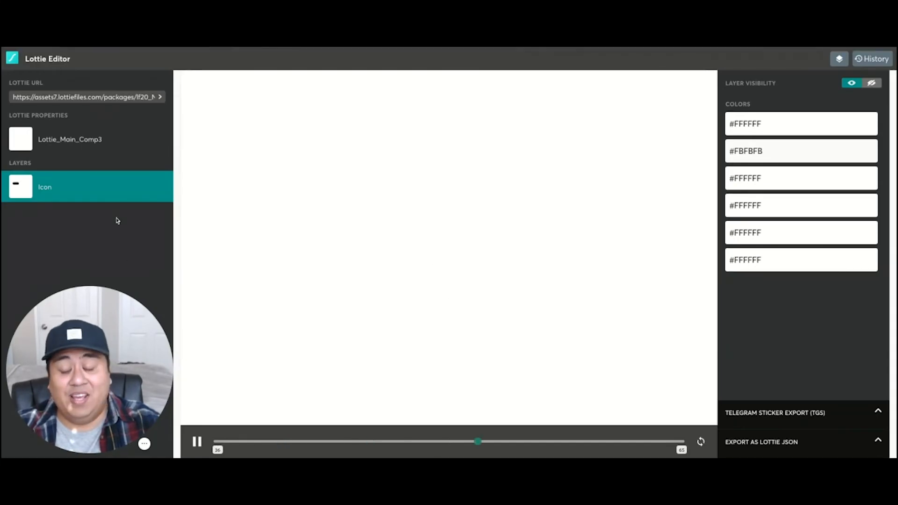
click(70, 139)
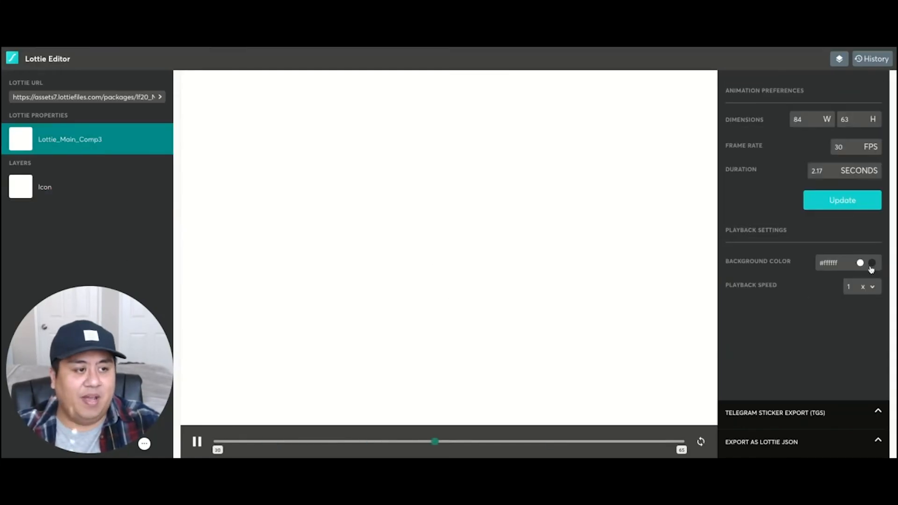
click(865, 262)
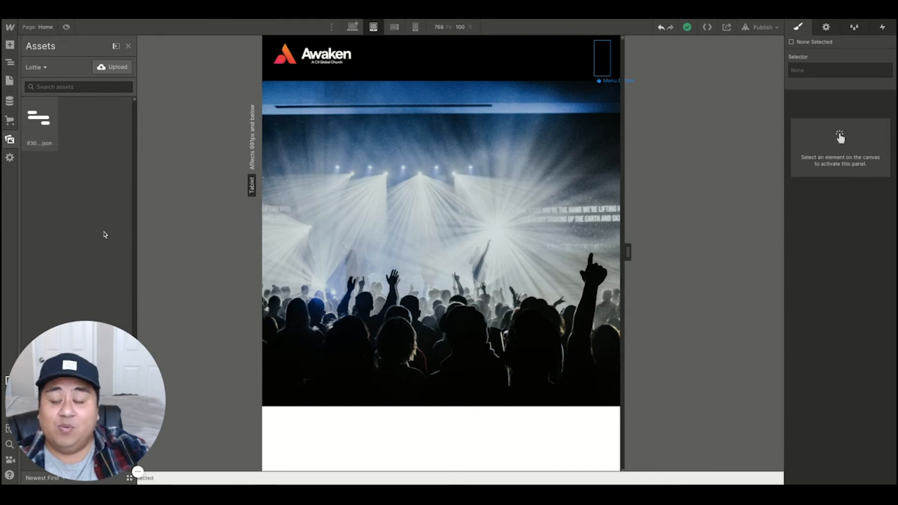
mouse_move(101, 207)
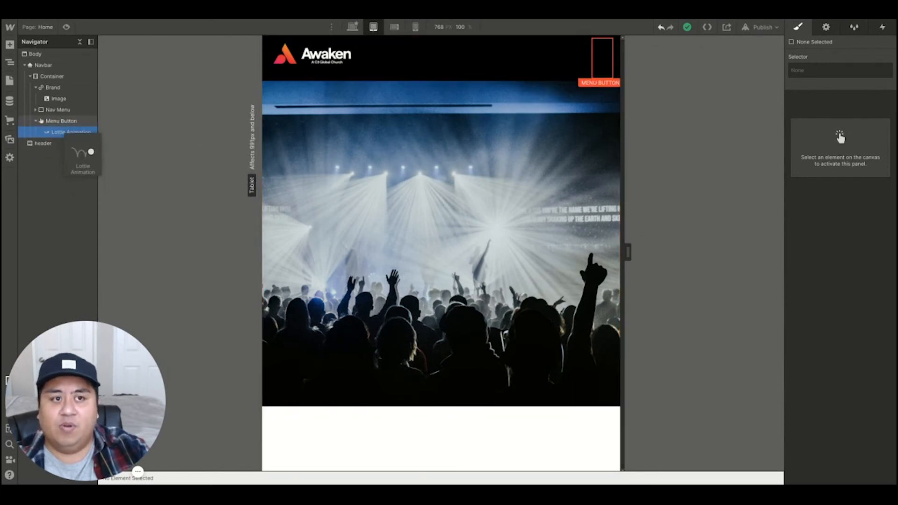
- Pick the f30_editor JSON file in the Lottie Animation's settings inside the Menu Button
click(599, 62)
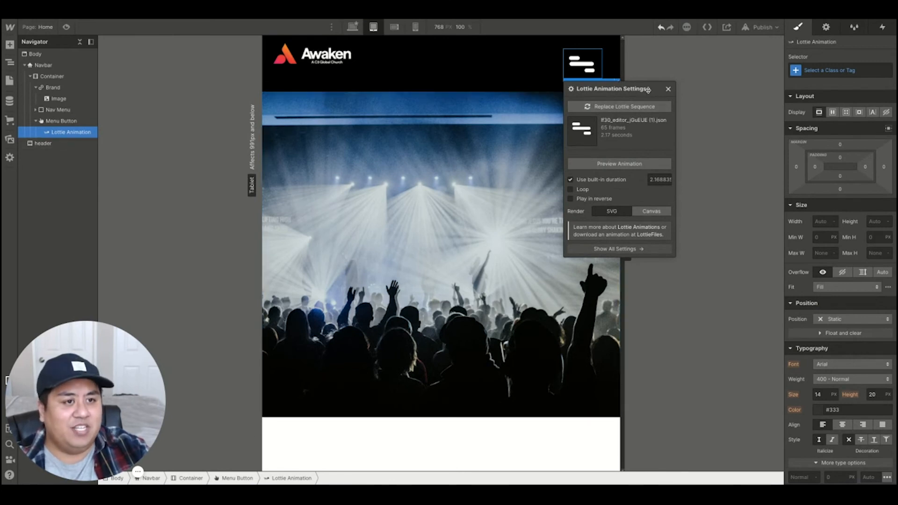
click(668, 87)
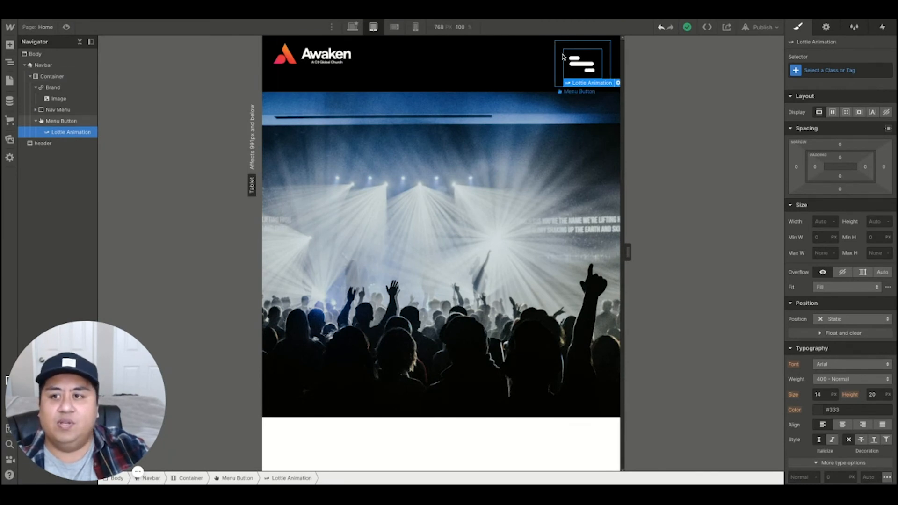
- Reduce the Menu Button's padding to zero so it hugs the white hamburger icon
click(61, 121)
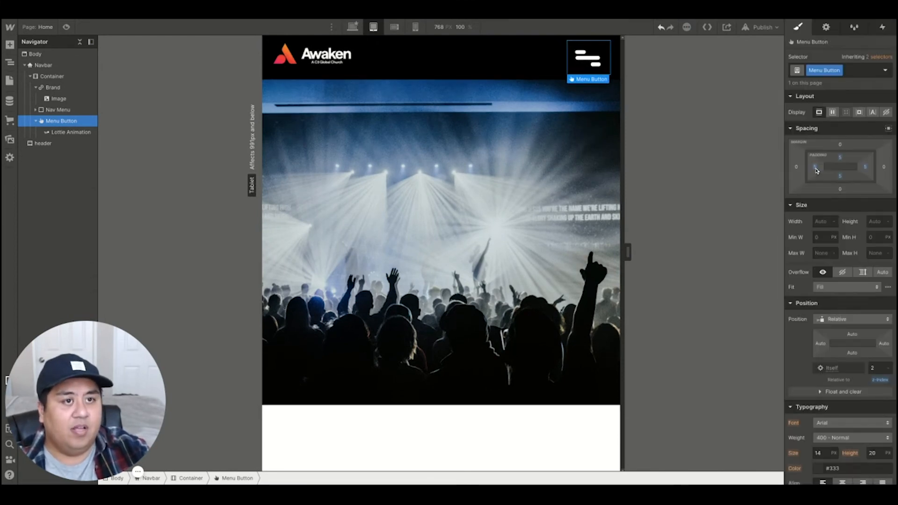
click(70, 132)
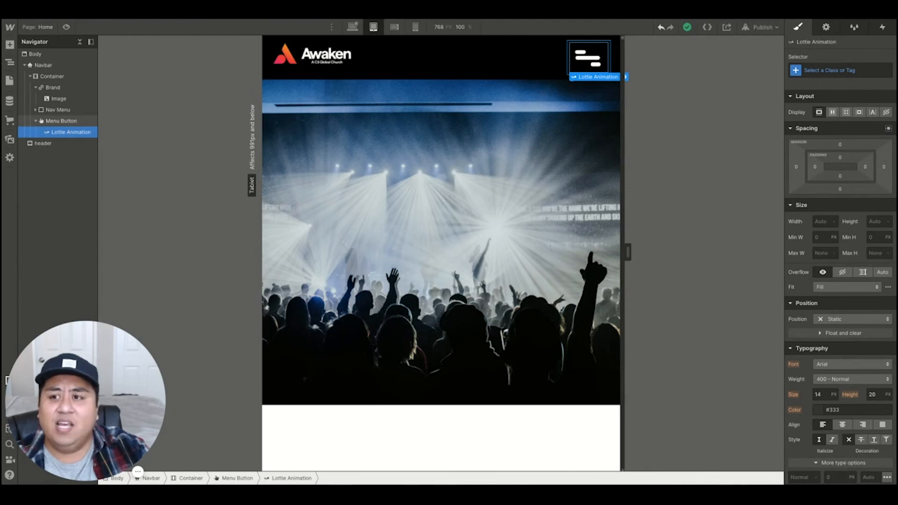
click(62, 120)
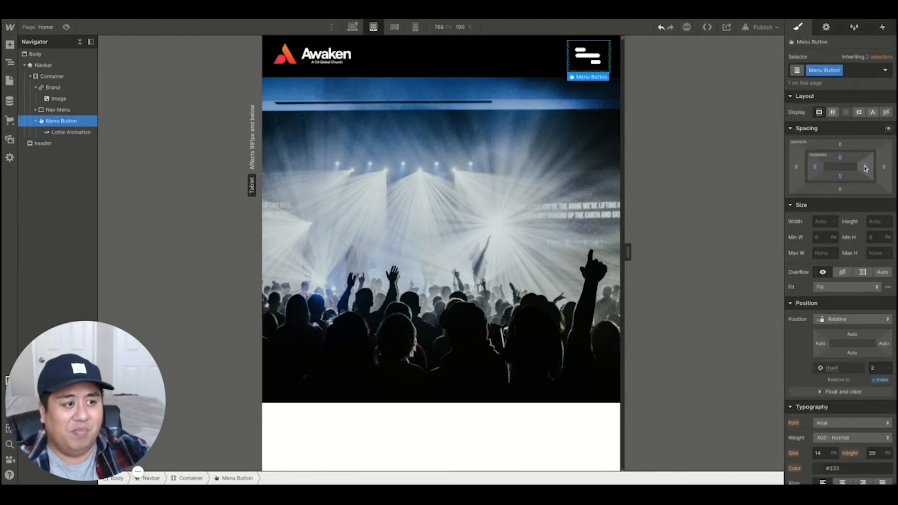
click(864, 166)
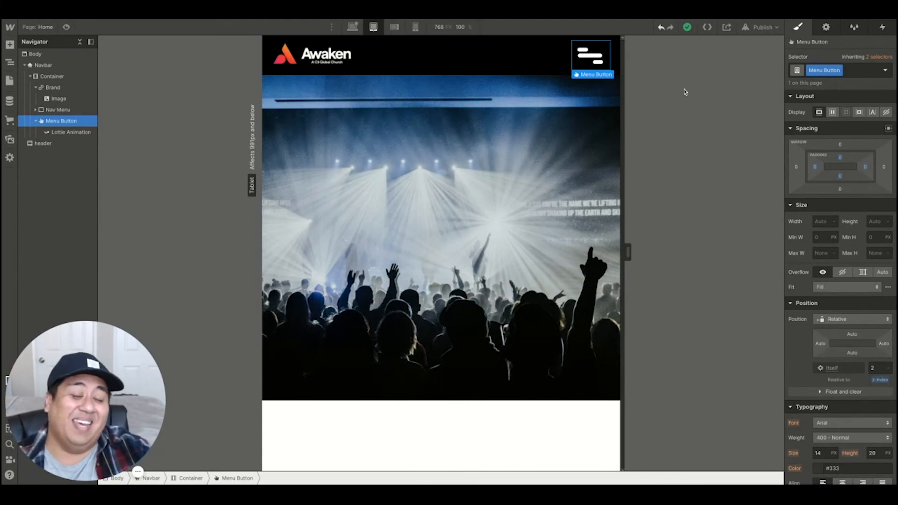
mouse_move(124, 65)
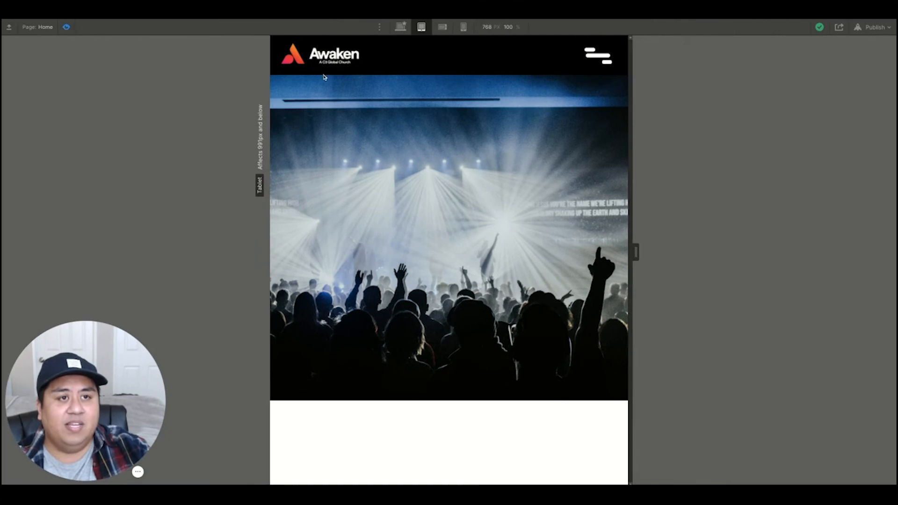
- Preview the page to watch the hamburger icon animate into a white X, then resume editing
click(598, 56)
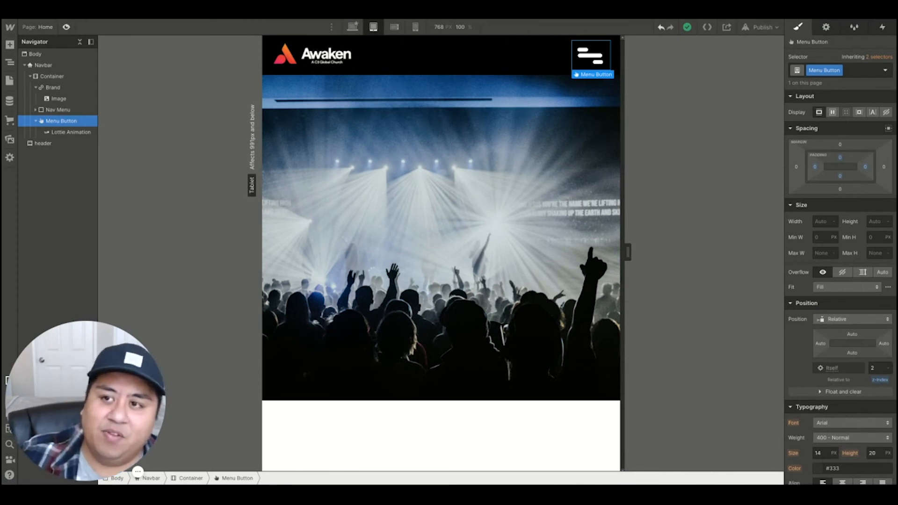
click(590, 54)
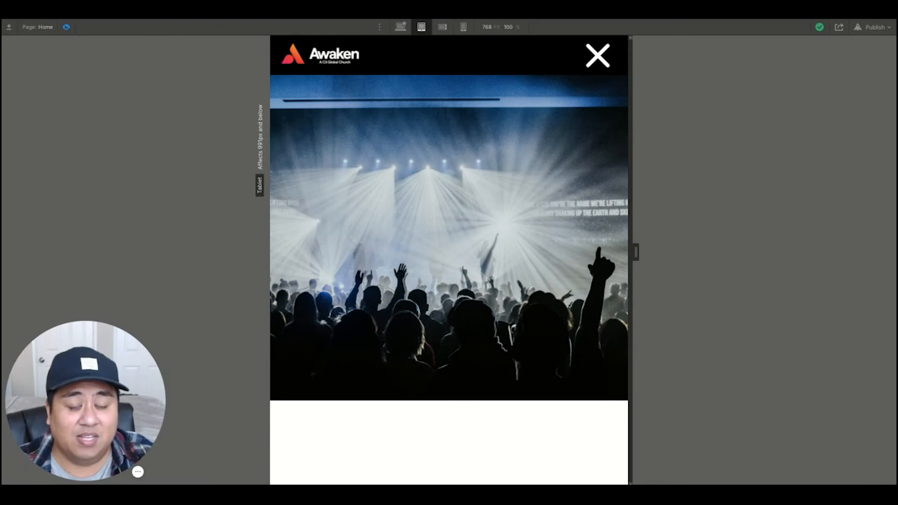
click(596, 55)
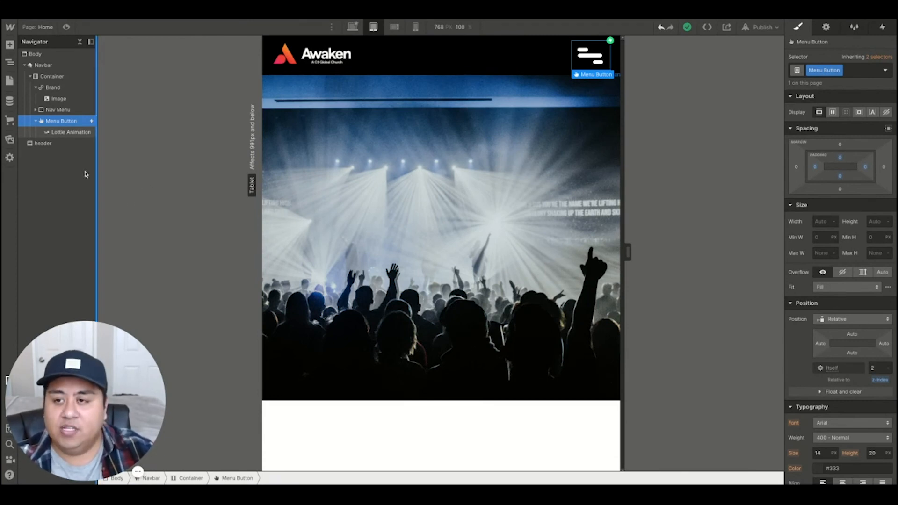
- Add a mouse-click element trigger to the Lottie Animation, limited to tablet and phones
click(71, 132)
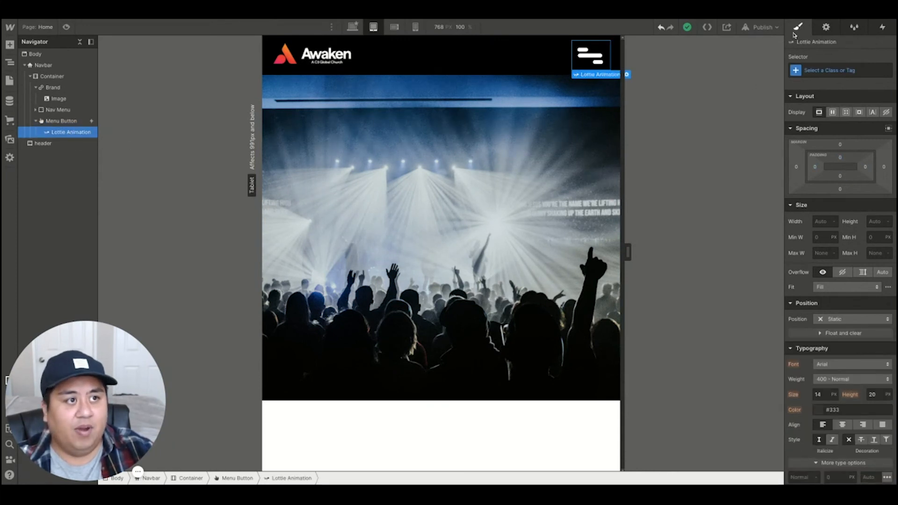
mouse_move(881, 27)
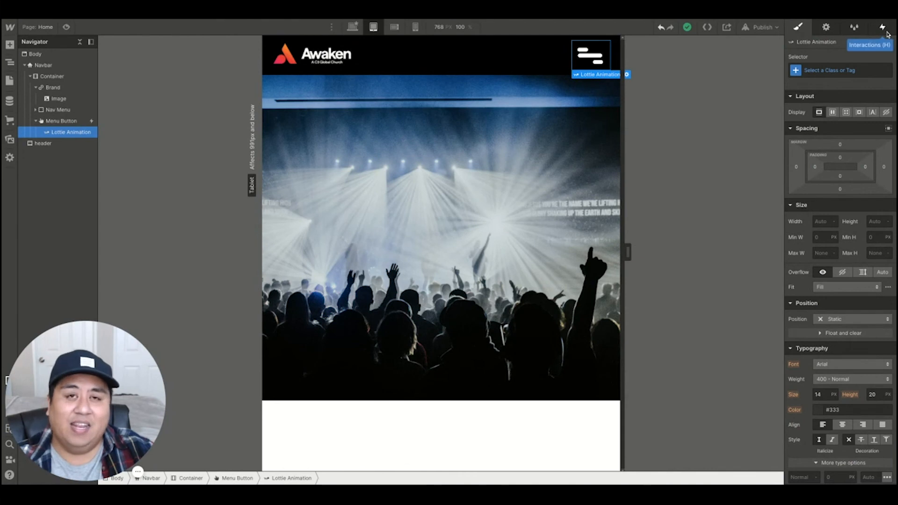
click(882, 27)
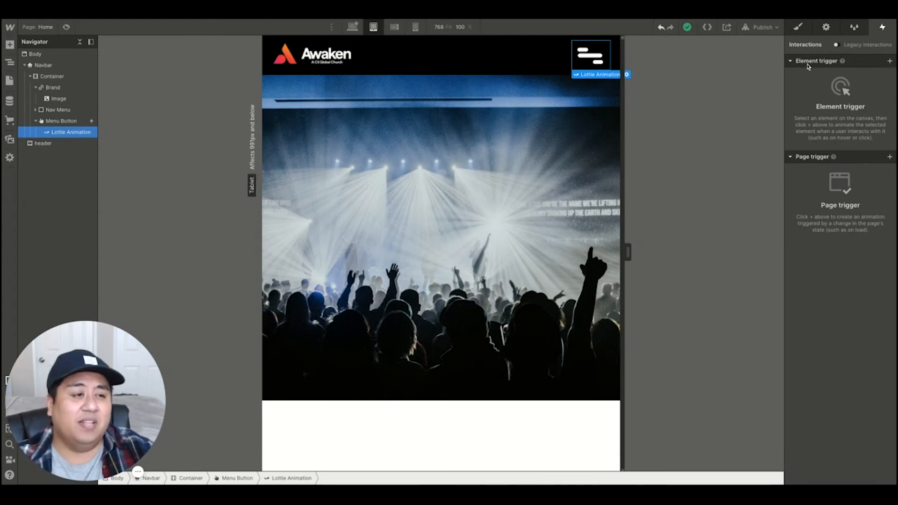
click(889, 60)
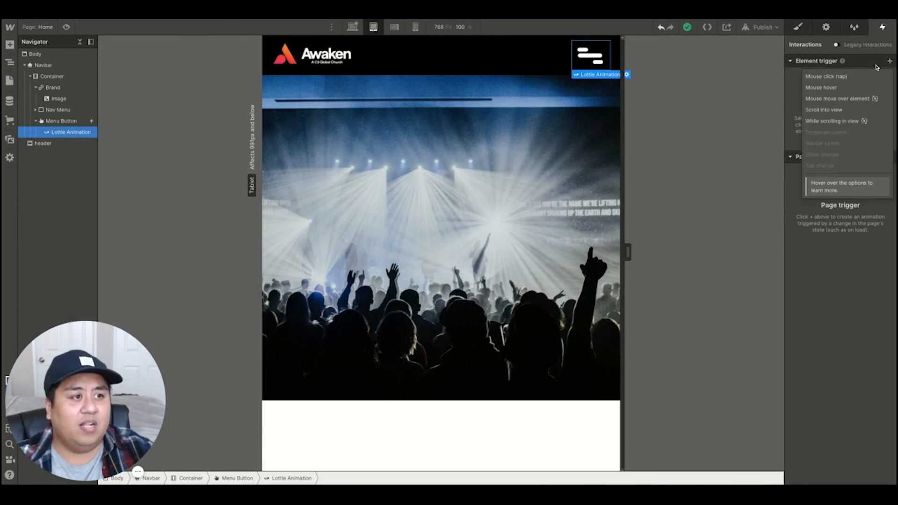
click(826, 76)
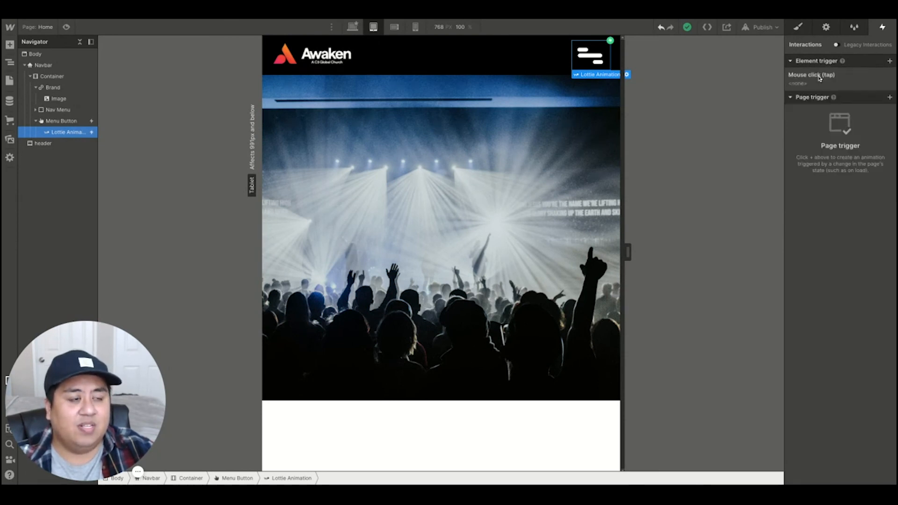
click(812, 75)
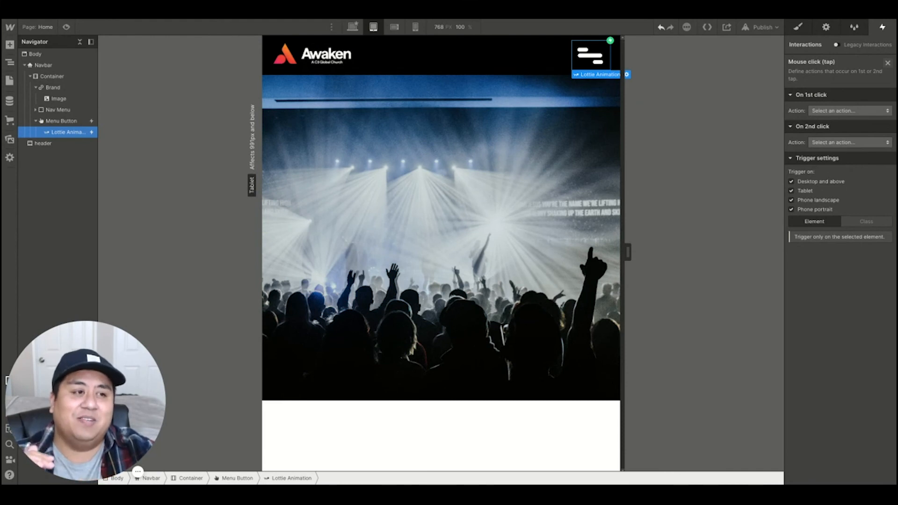
click(792, 181)
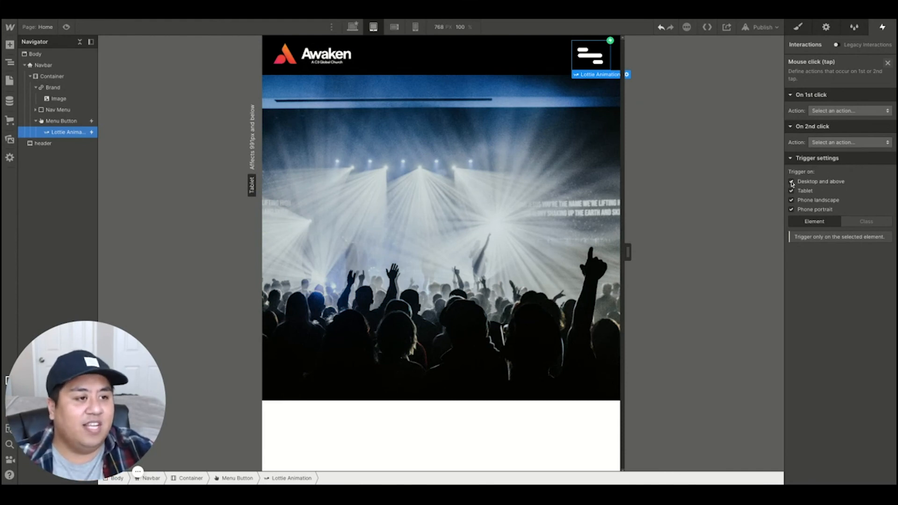
click(791, 181)
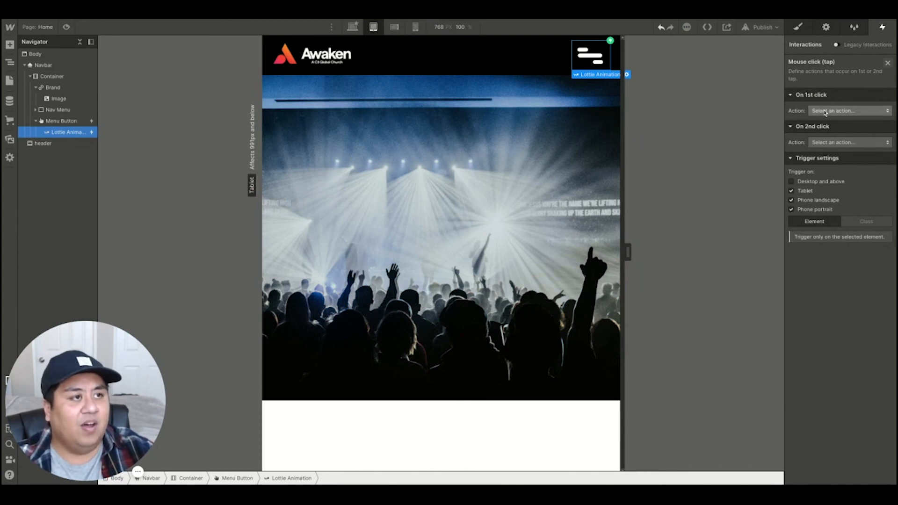
- Set both On 1st click and On 2nd click to Lottie playback, then preview the page
click(847, 110)
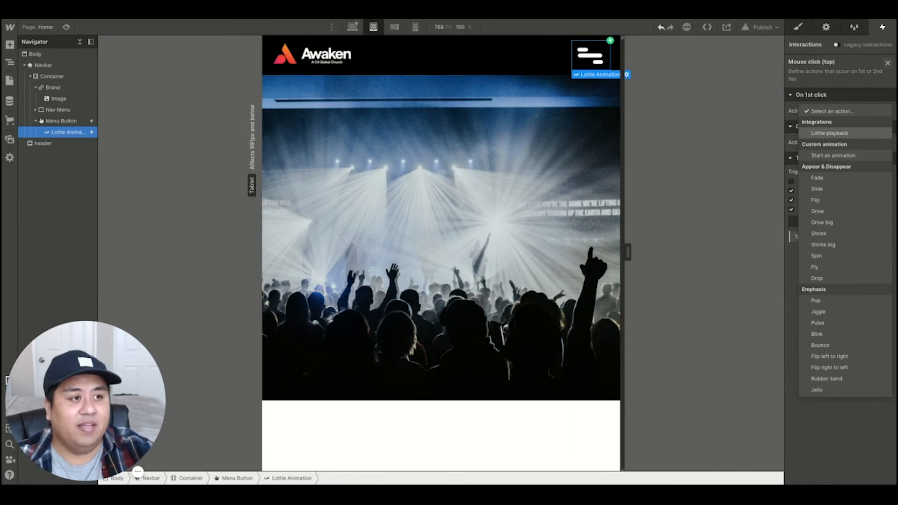
click(830, 133)
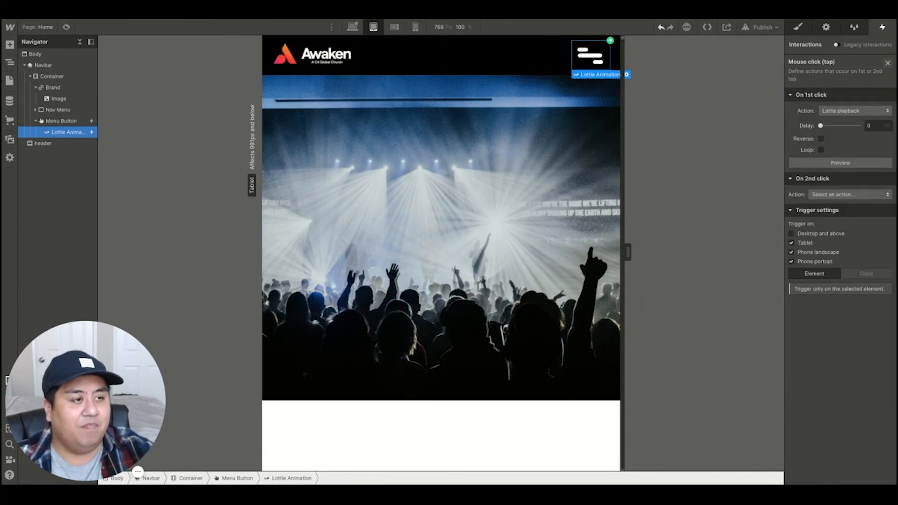
mouse_move(789, 168)
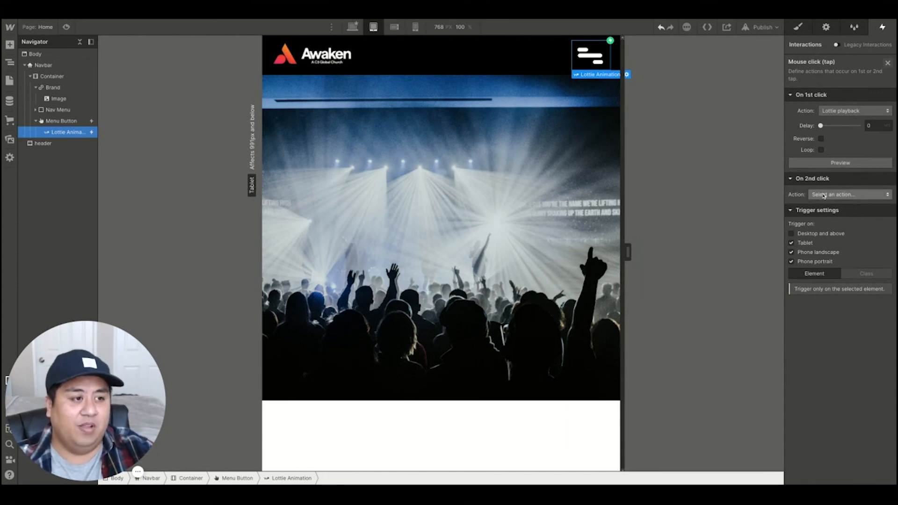
click(849, 195)
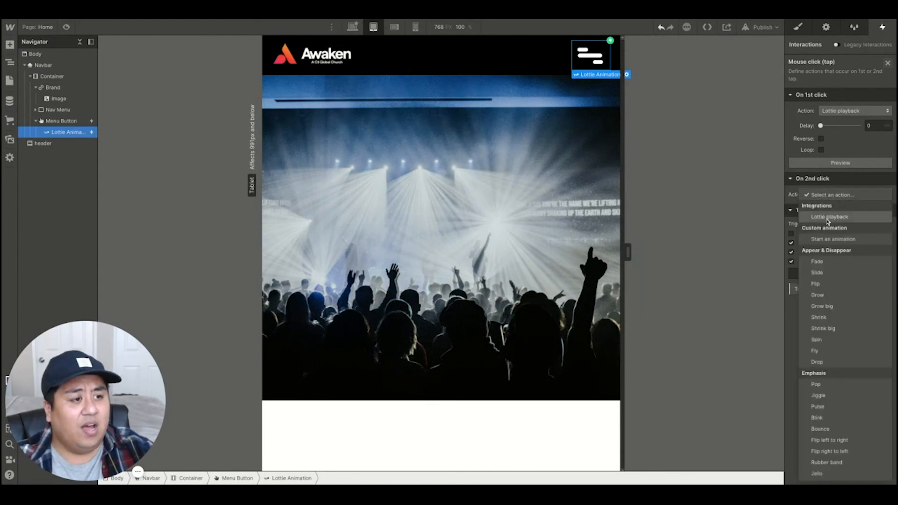
click(828, 216)
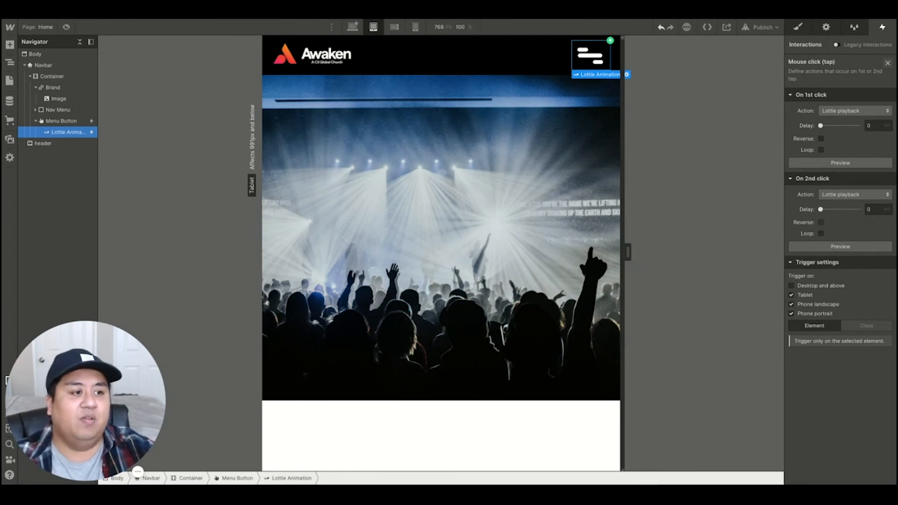
click(820, 222)
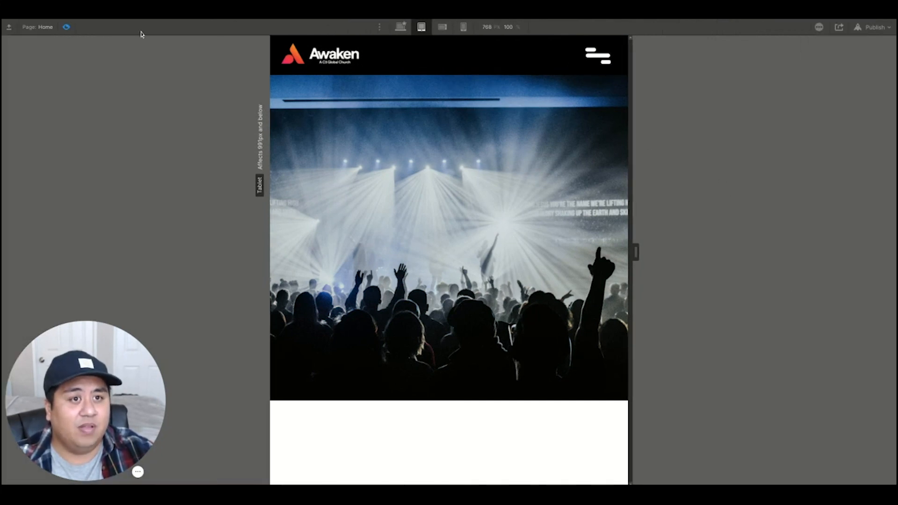
- Open and close the tablet menu in preview to watch the icon animate, then exit preview
click(597, 54)
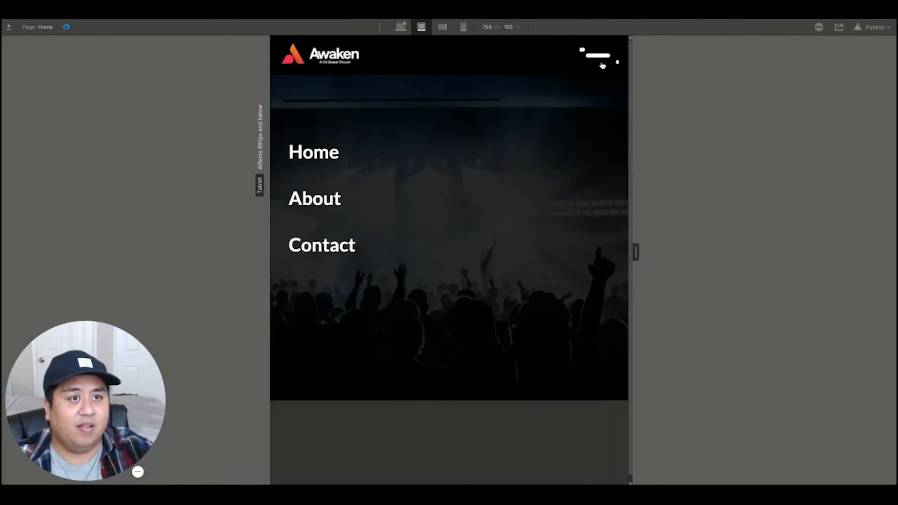
click(597, 55)
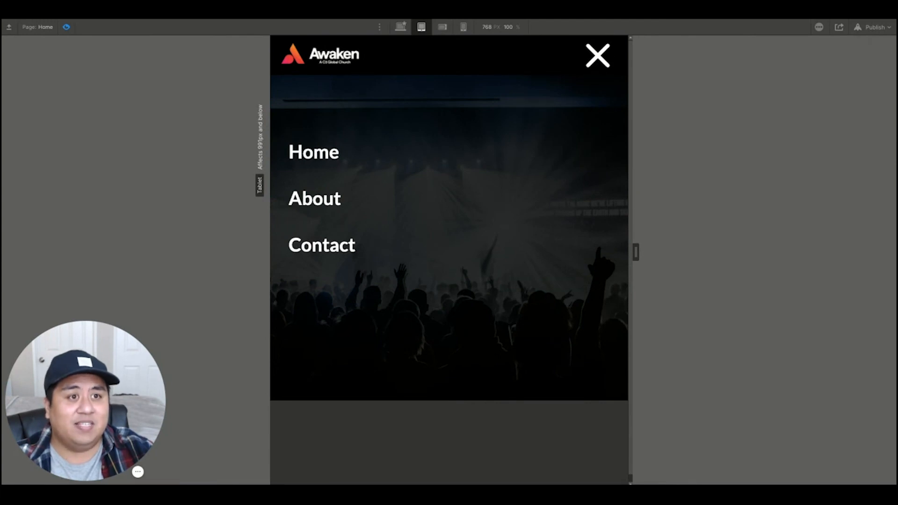
click(597, 56)
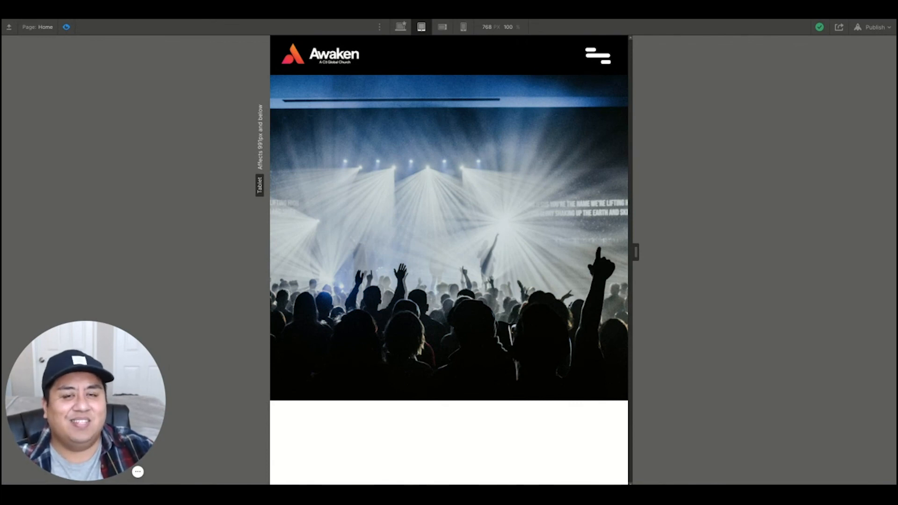
click(597, 55)
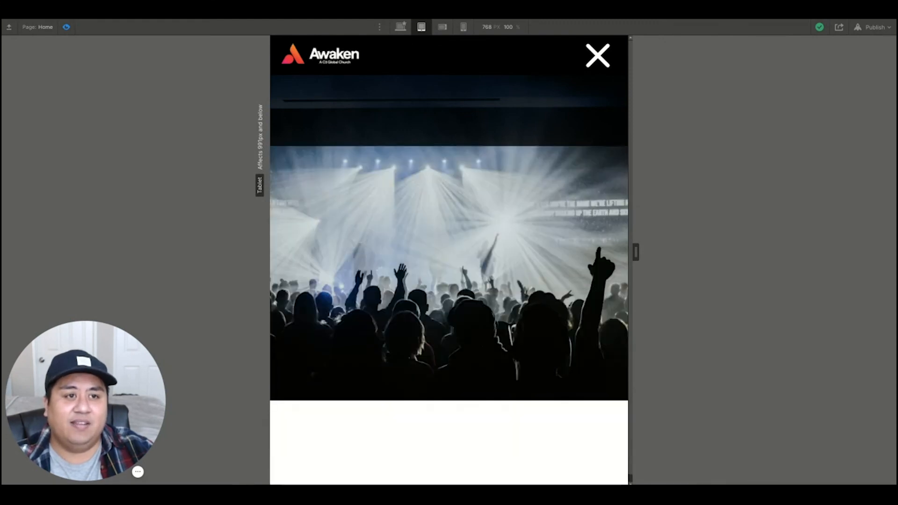
click(597, 55)
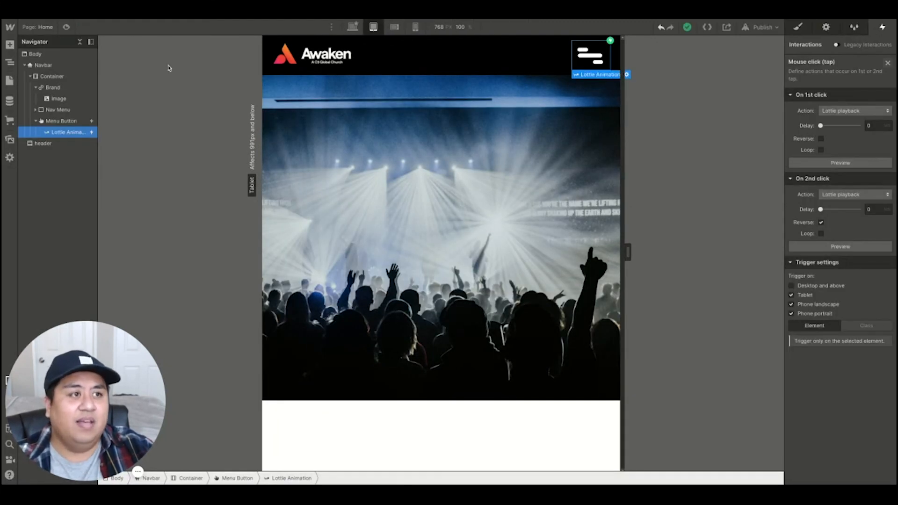
- Turn off Use built-in duration in the Lottie settings and preview the result
click(824, 27)
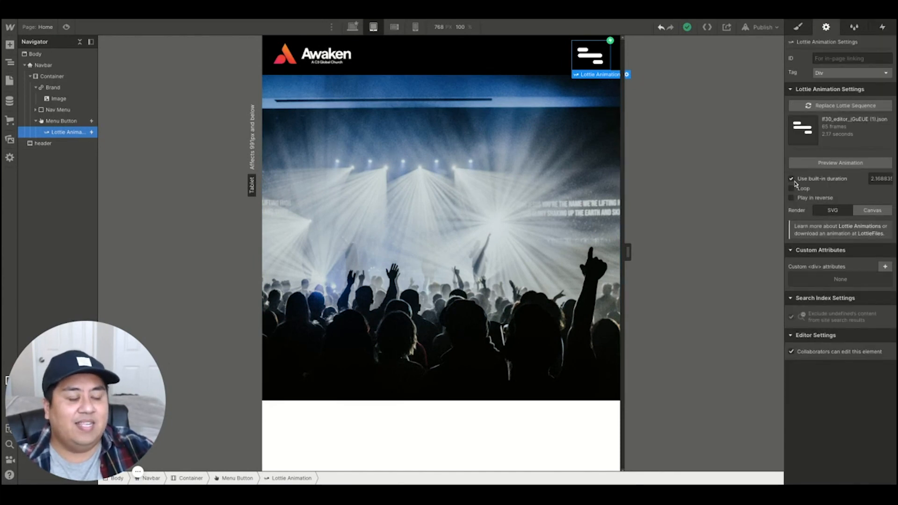
click(792, 178)
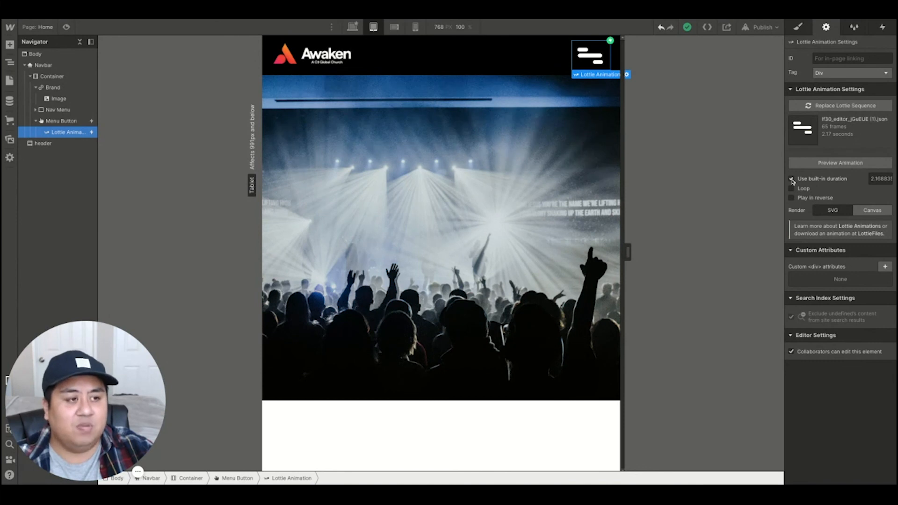
click(791, 178)
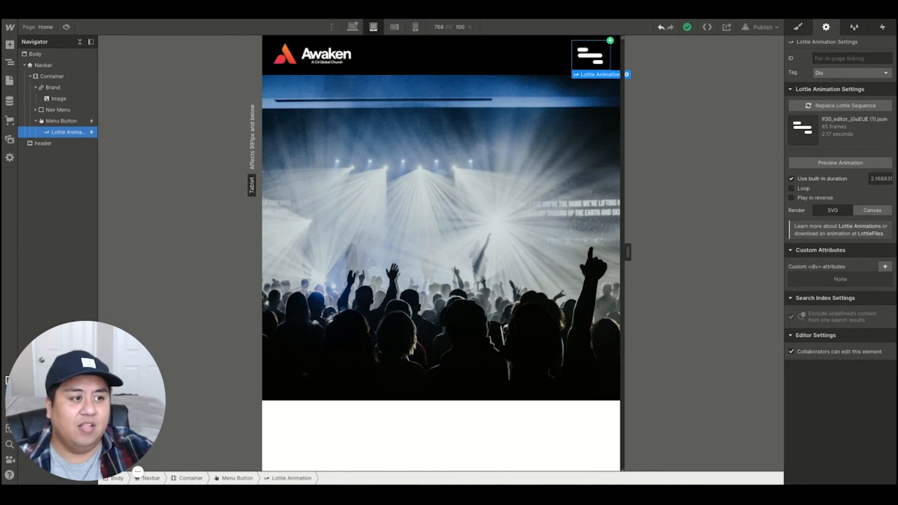
click(792, 178)
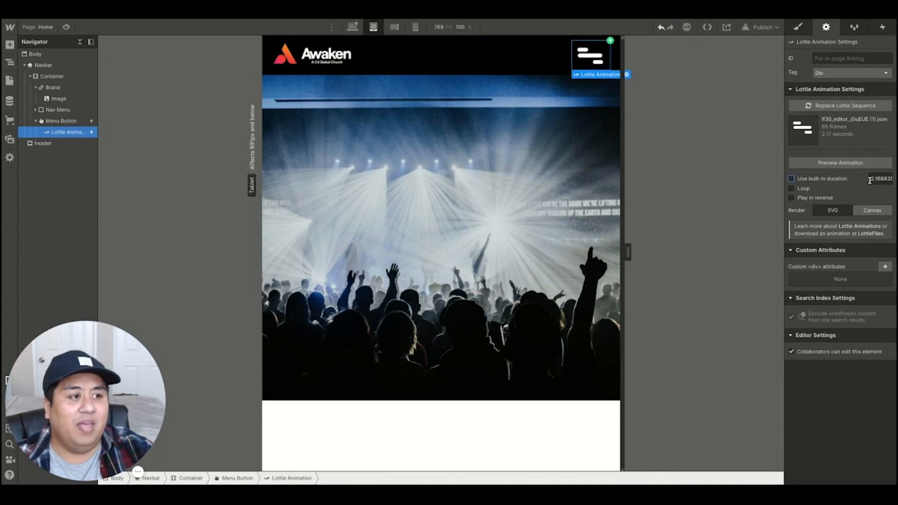
click(881, 178)
text(1)
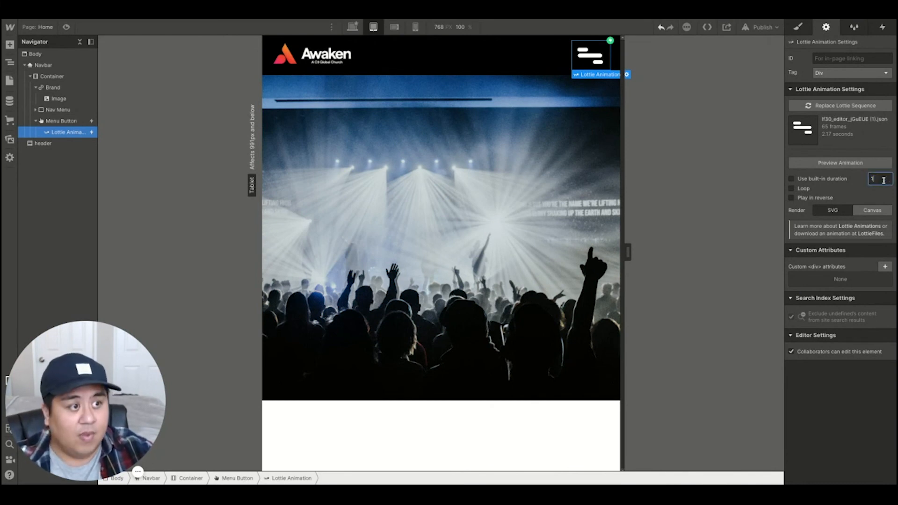
click(792, 188)
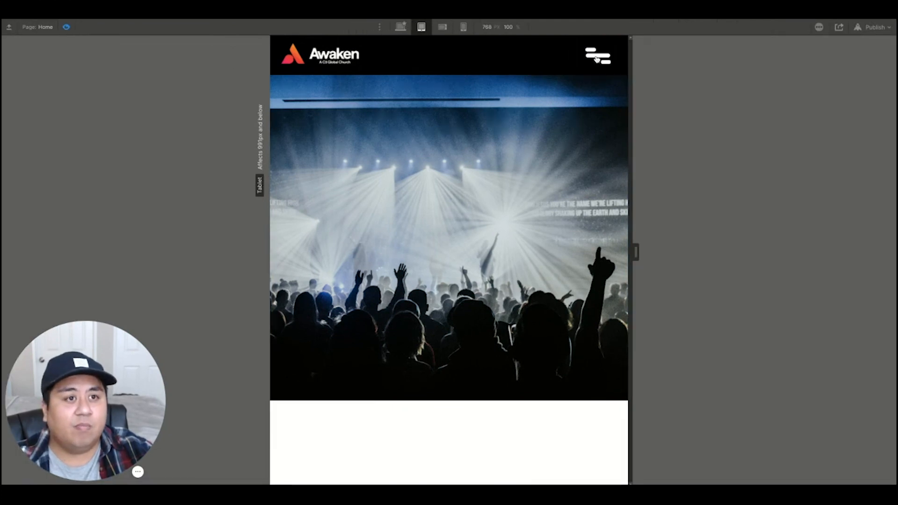
click(598, 55)
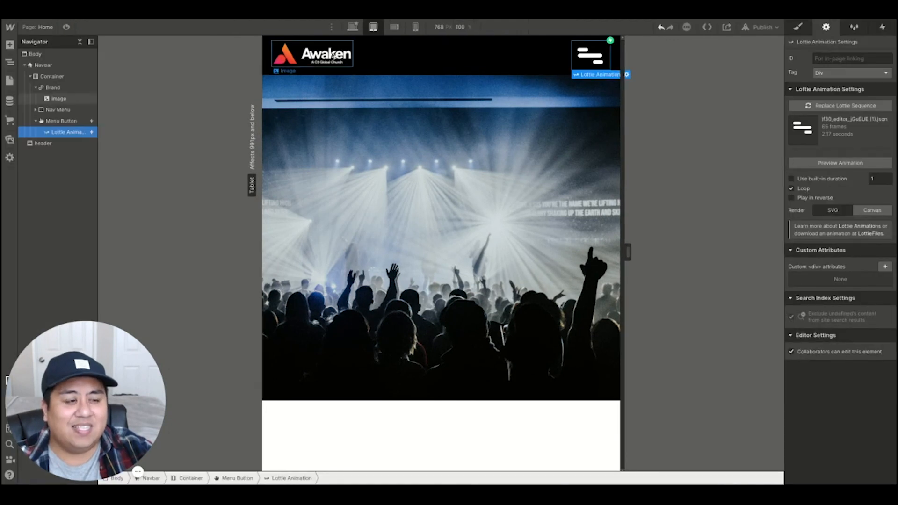
- Set a custom 0.5-second duration and switch Loop off
click(878, 178)
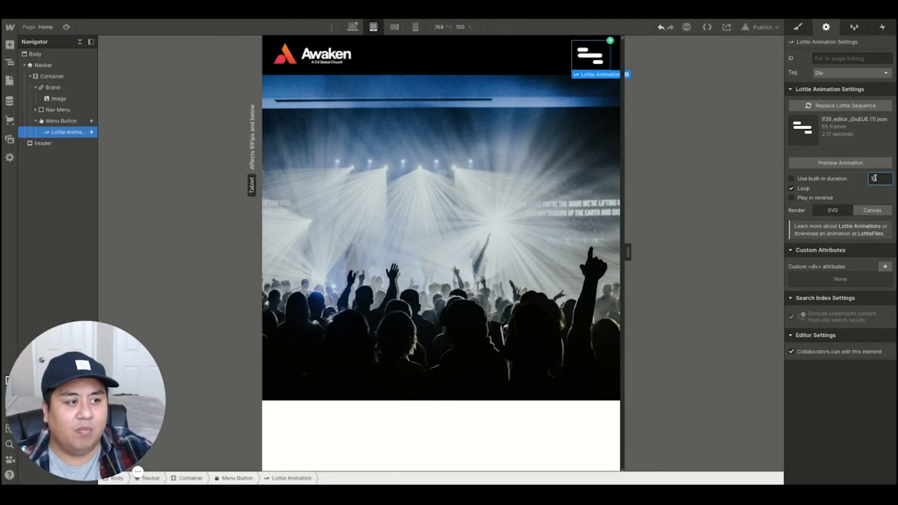
text(0.5)
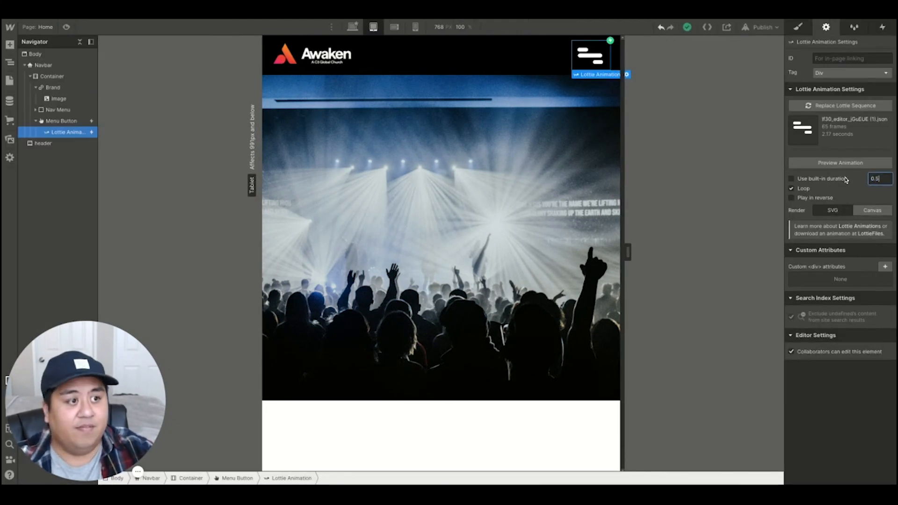
click(793, 178)
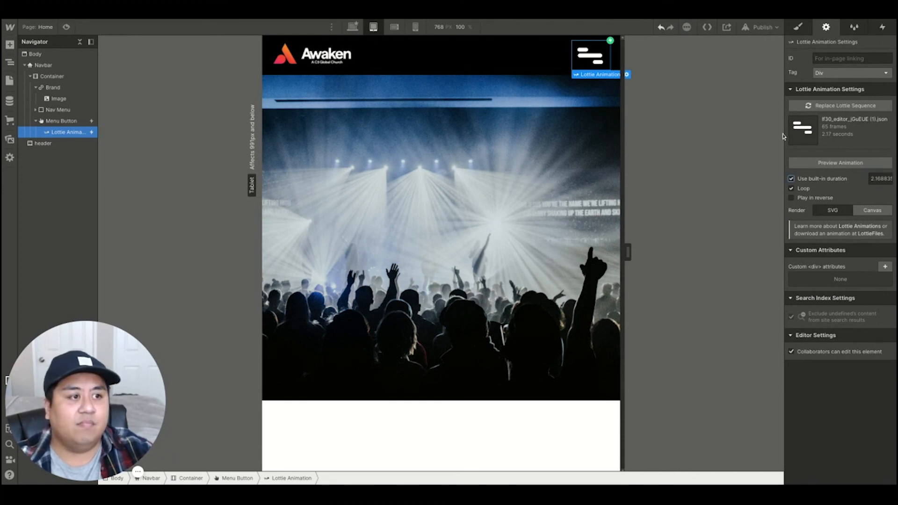
click(791, 178)
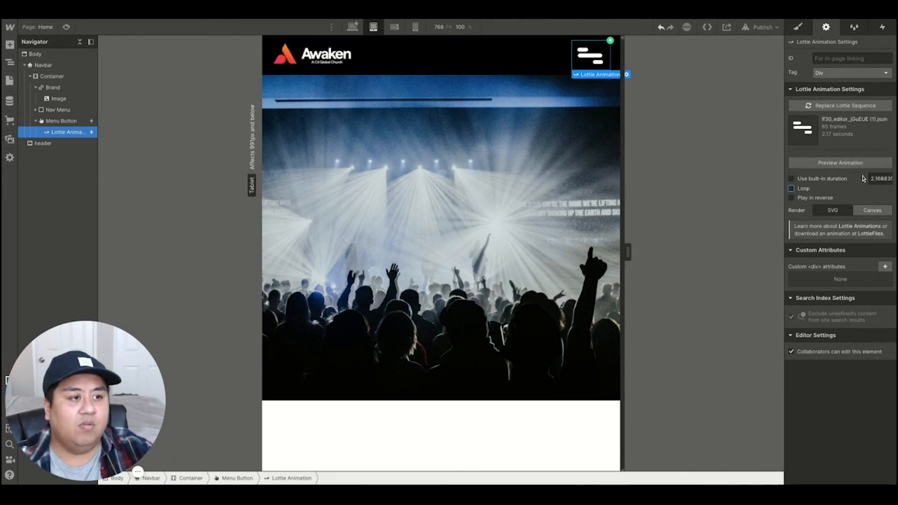
click(880, 178)
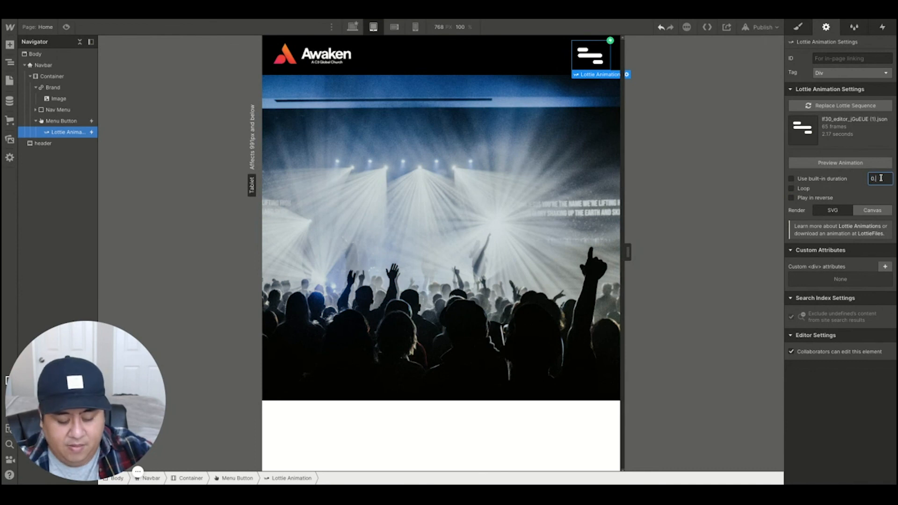
text(0.5)
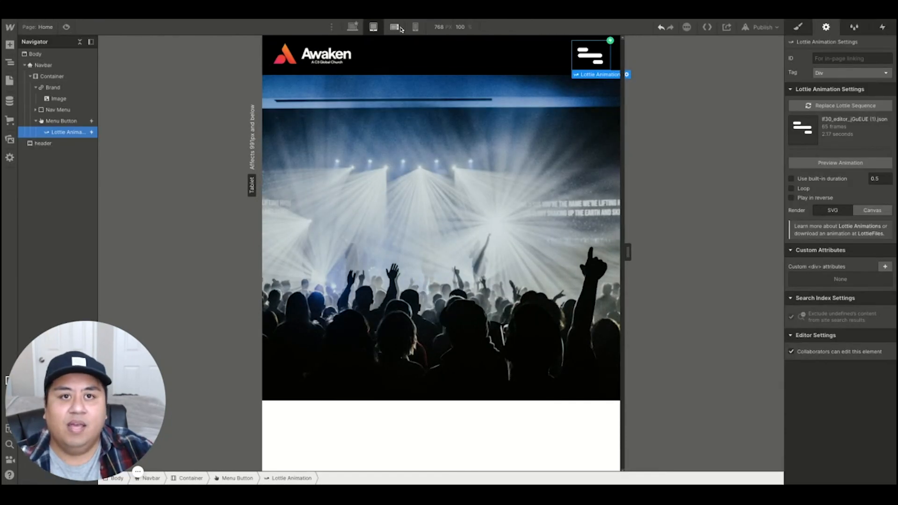
- Switch to the Mobile portrait breakpoint and preview the hamburger animation there
click(394, 27)
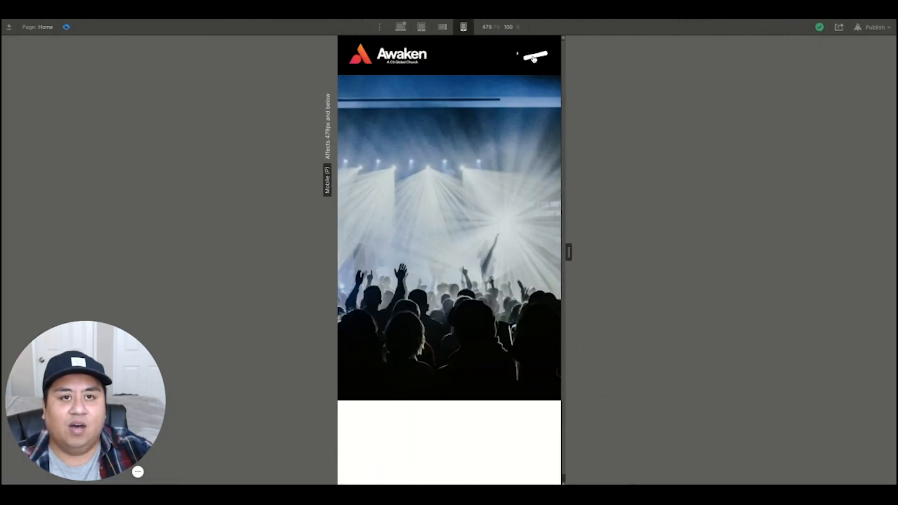
click(526, 55)
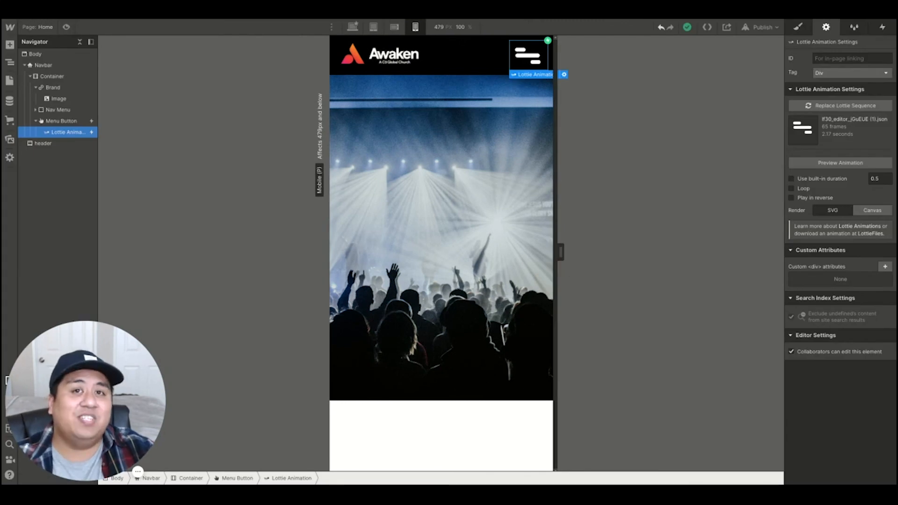